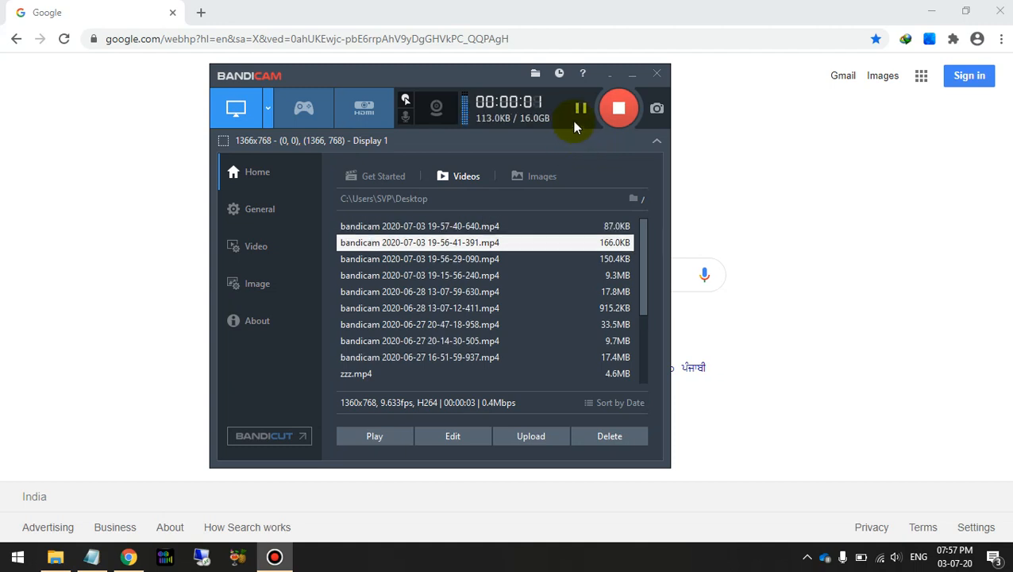
mouse_move(604, 85)
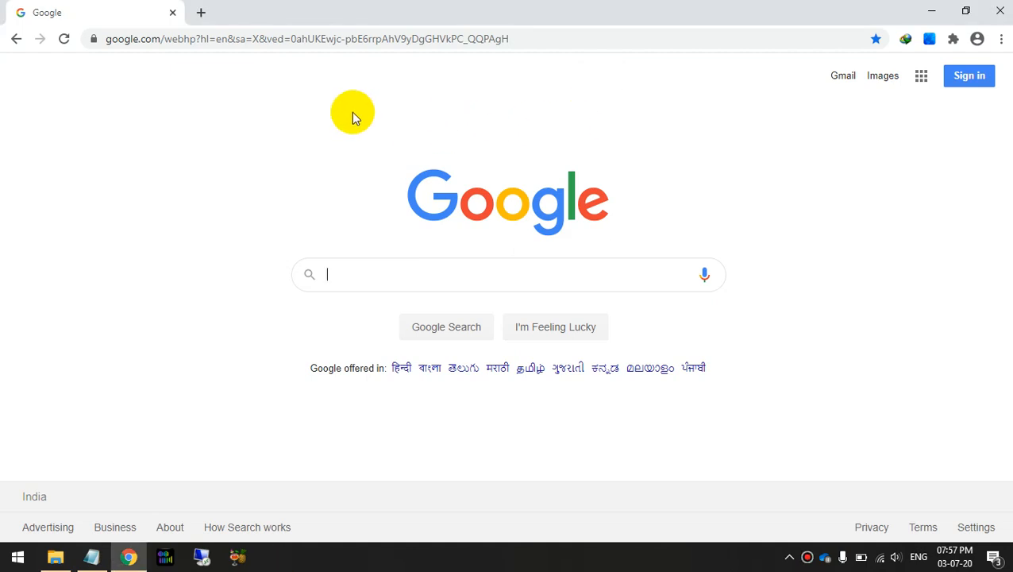
mouse_move(208, 105)
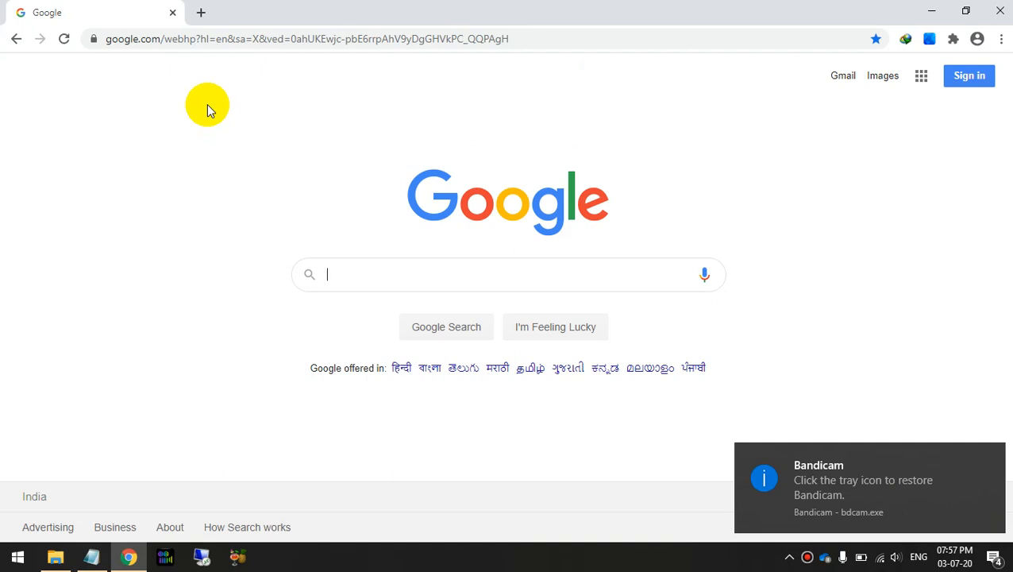
mouse_move(283, 172)
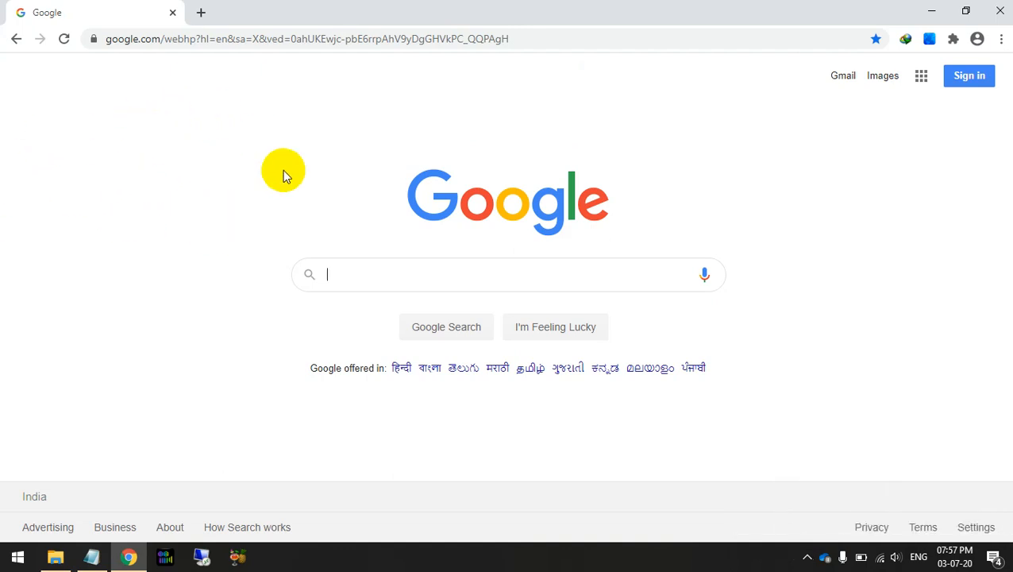
mouse_move(226, 215)
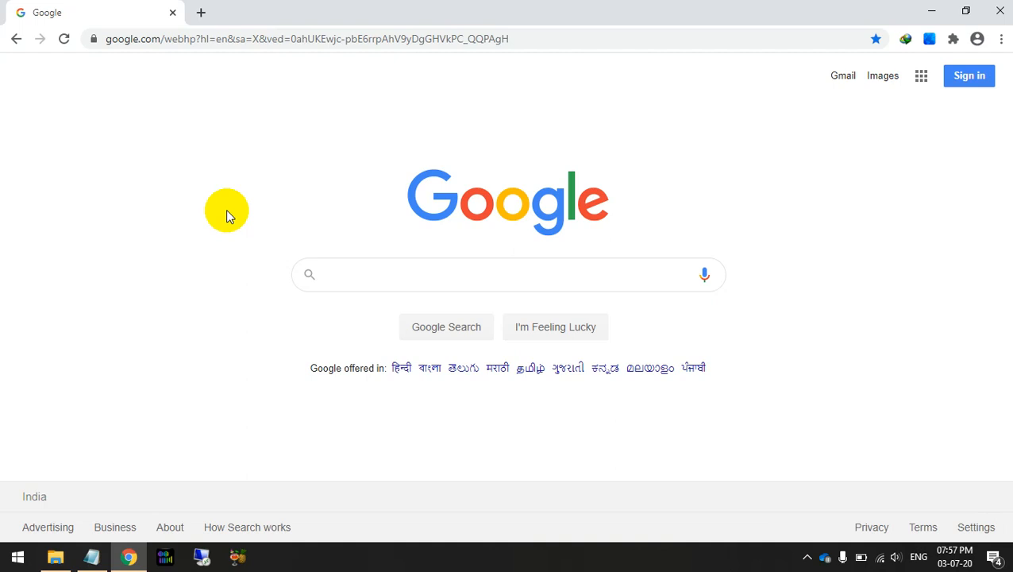
Search Google for 'qwiklabs' by choosing the suggestion from the dropdown.
left_click(508, 274)
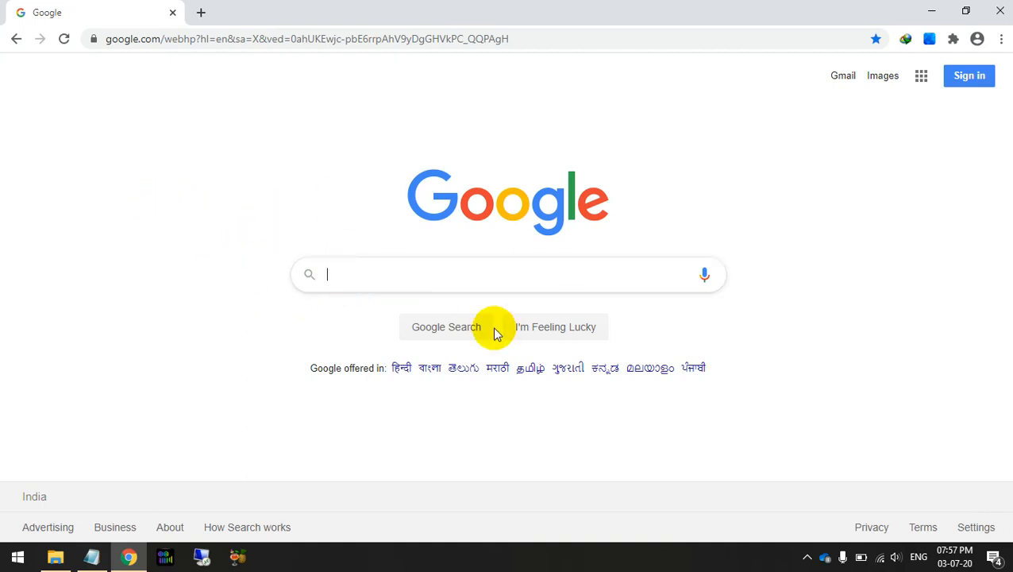
mouse_move(310, 174)
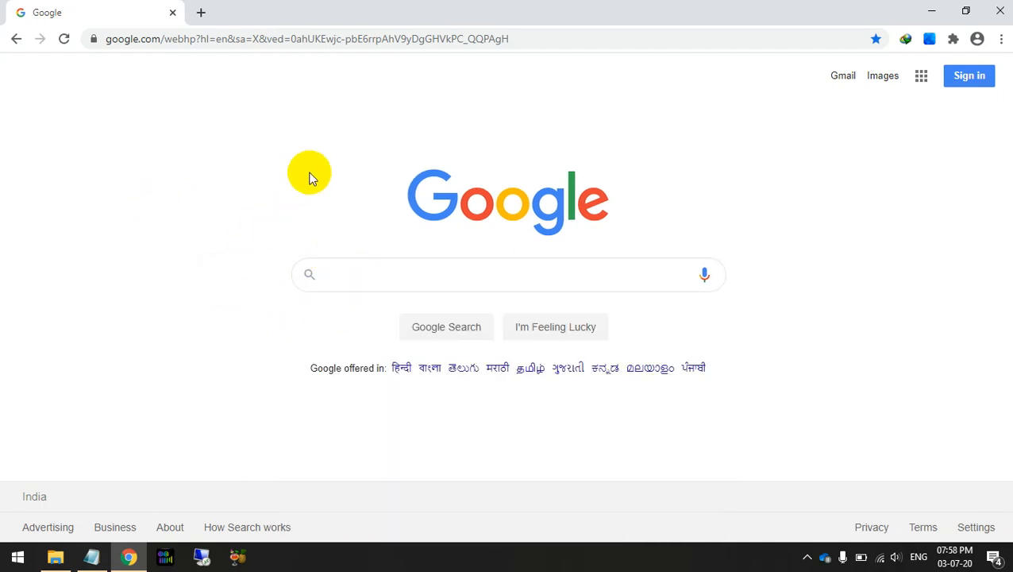
mouse_move(334, 308)
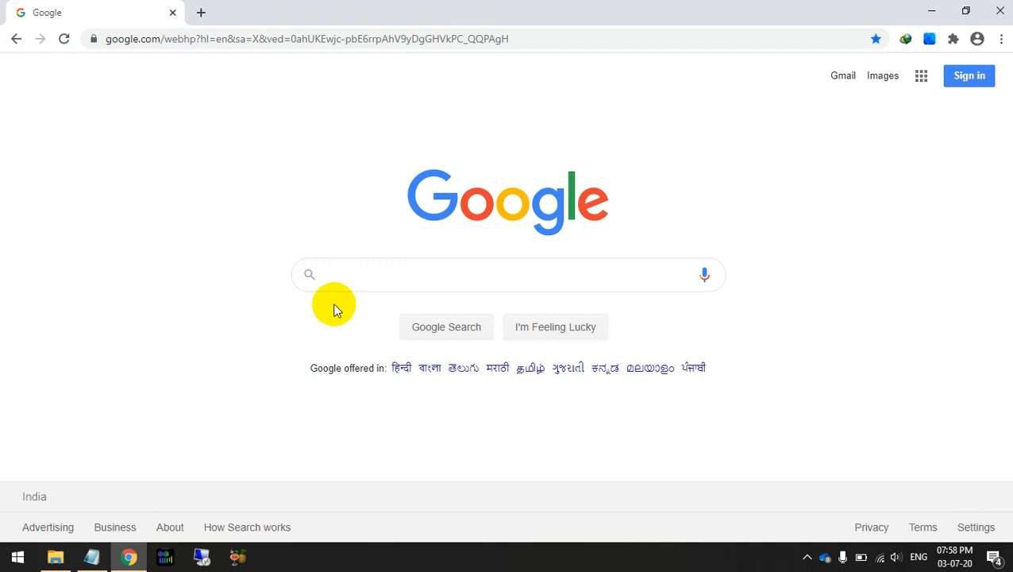
mouse_move(258, 240)
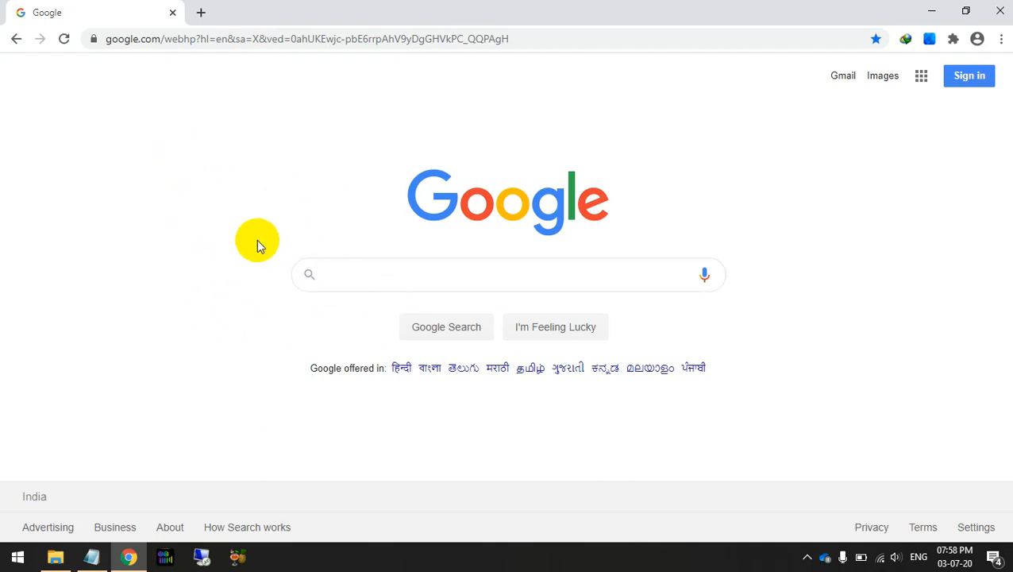
mouse_move(255, 224)
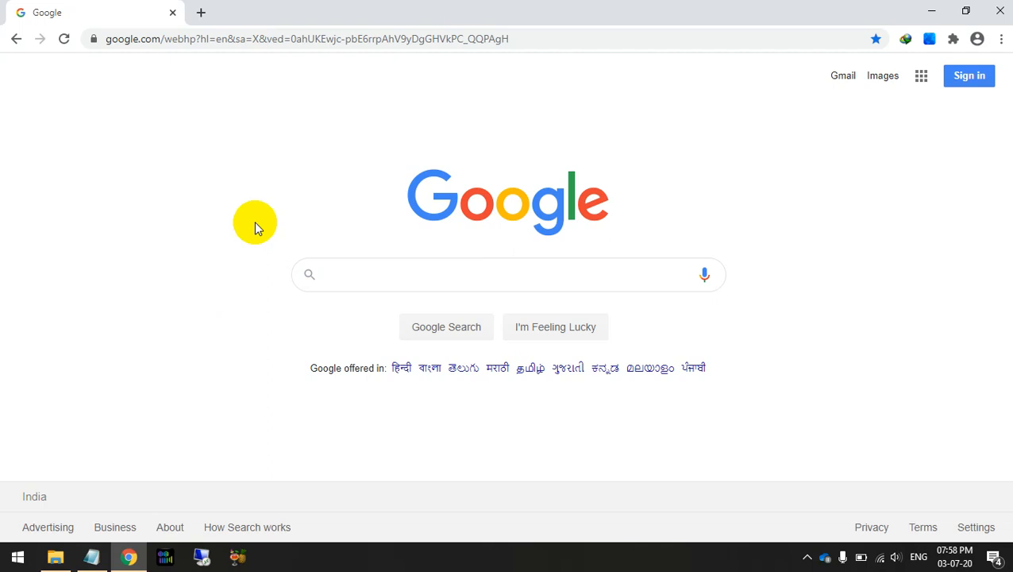
mouse_move(197, 75)
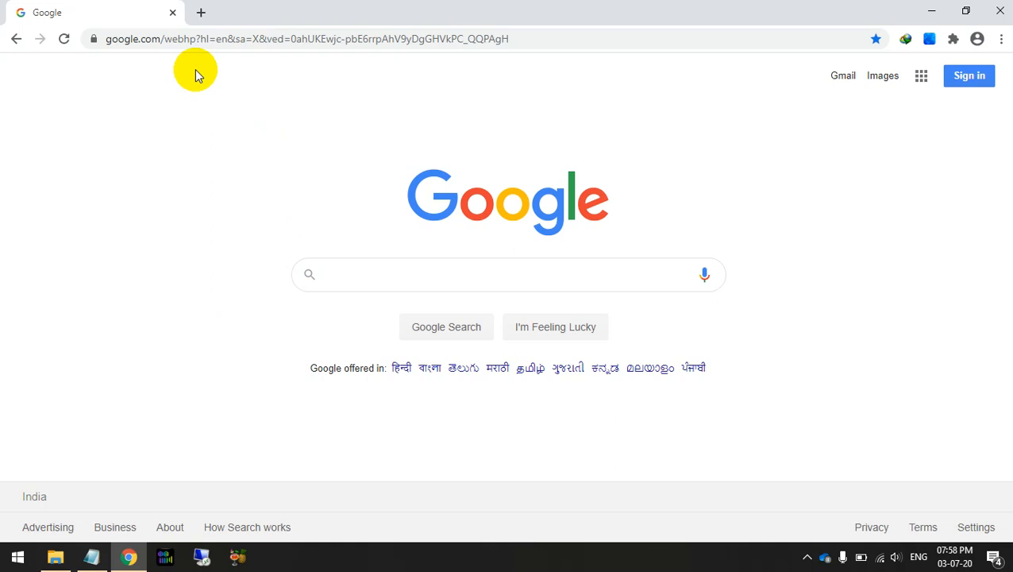
mouse_move(247, 71)
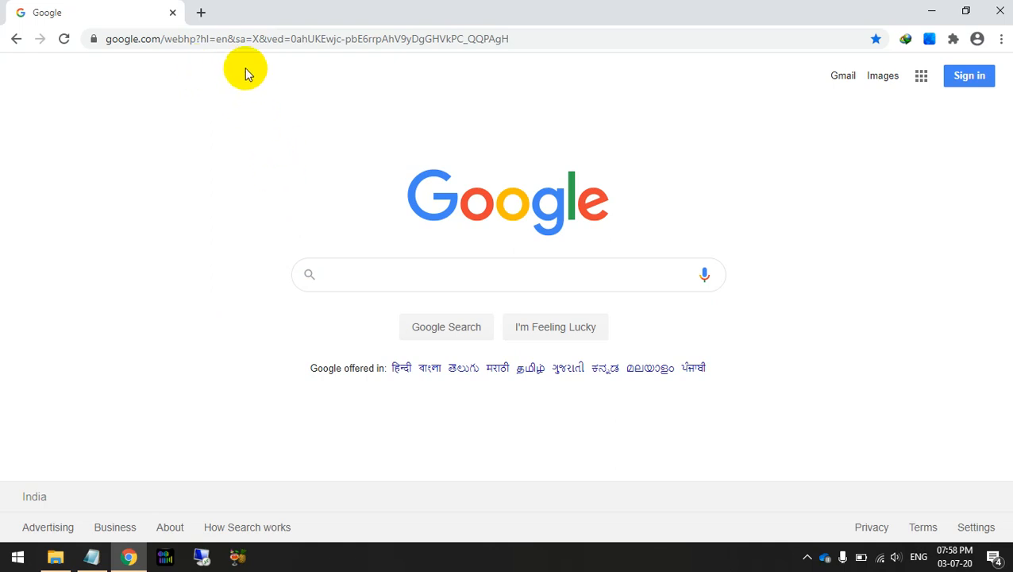
left_click(508, 274)
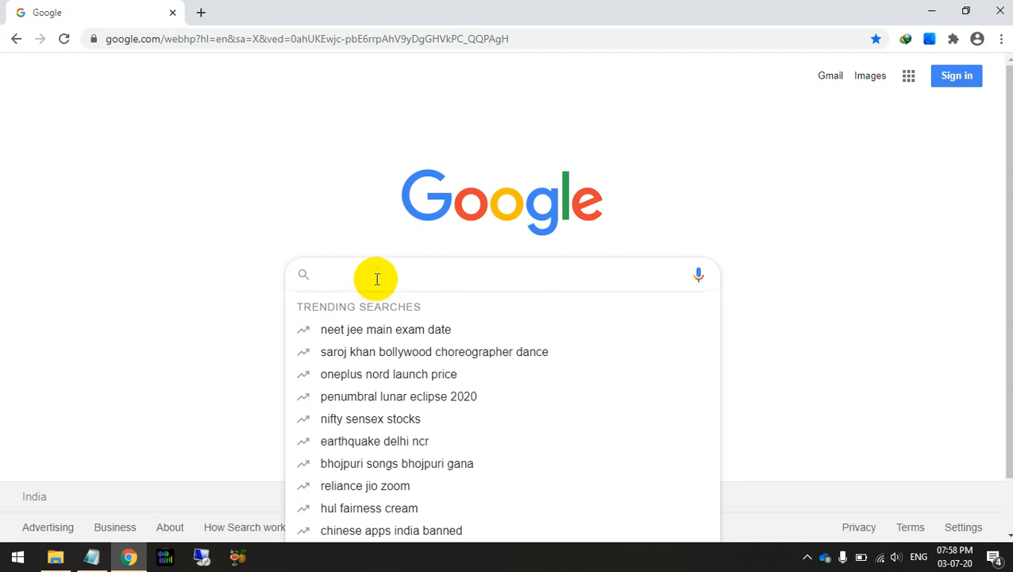
type("q")
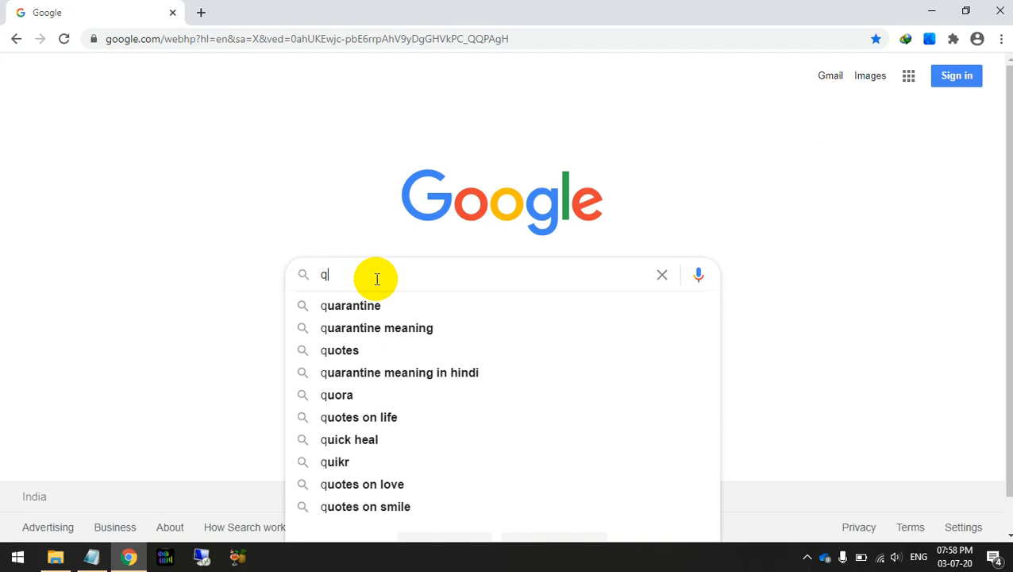
type("ww\\ik")
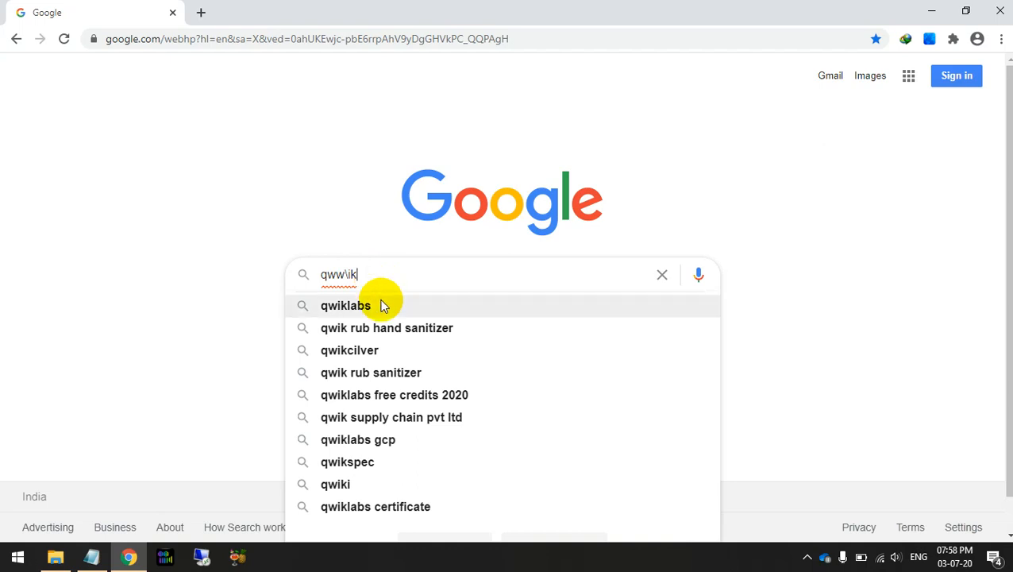
left_click(345, 305)
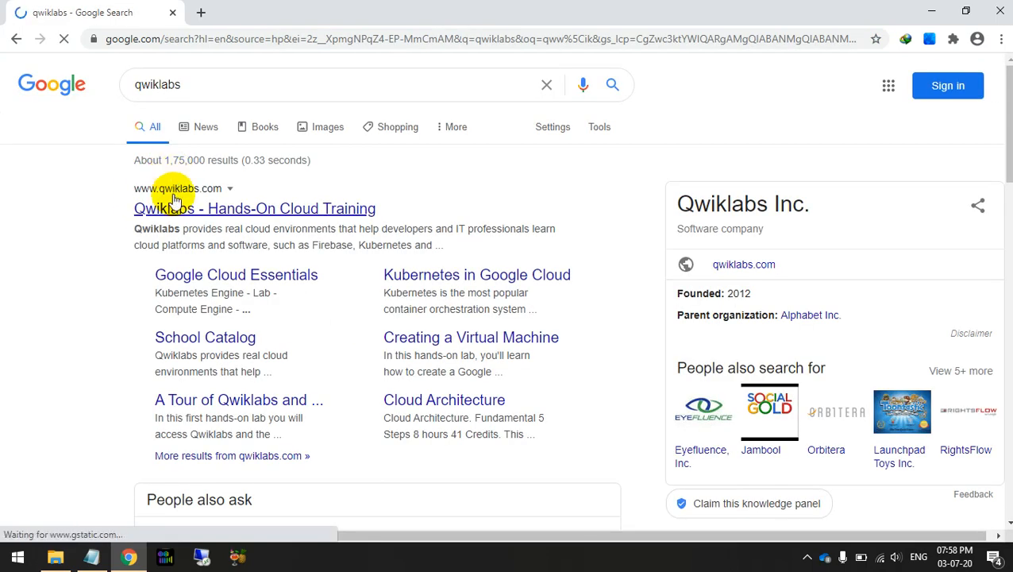
Open the Qwiklabs site from the results and check the signed-in account's welcome page.
left_click(254, 208)
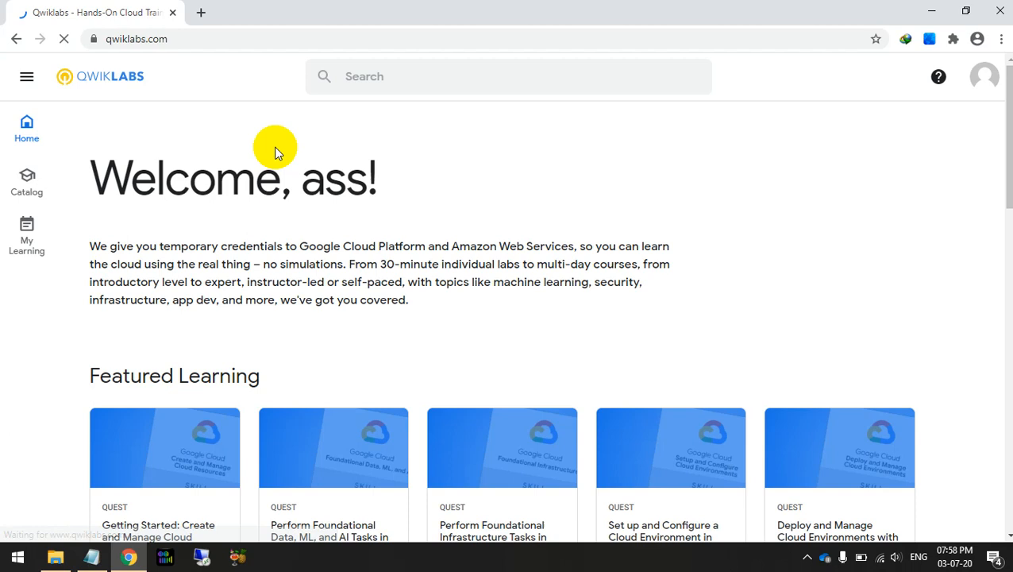
mouse_move(937, 87)
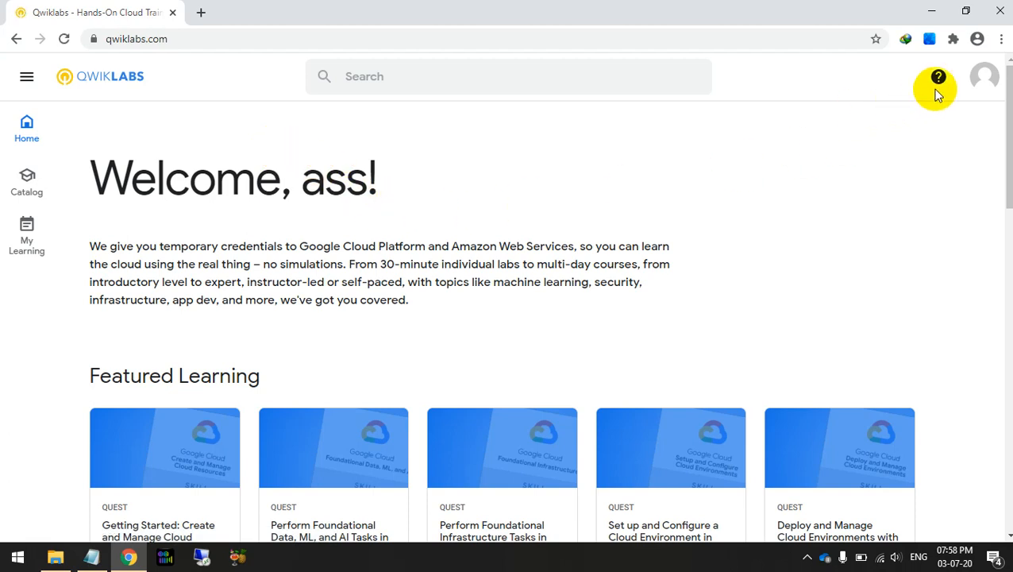
left_click(985, 76)
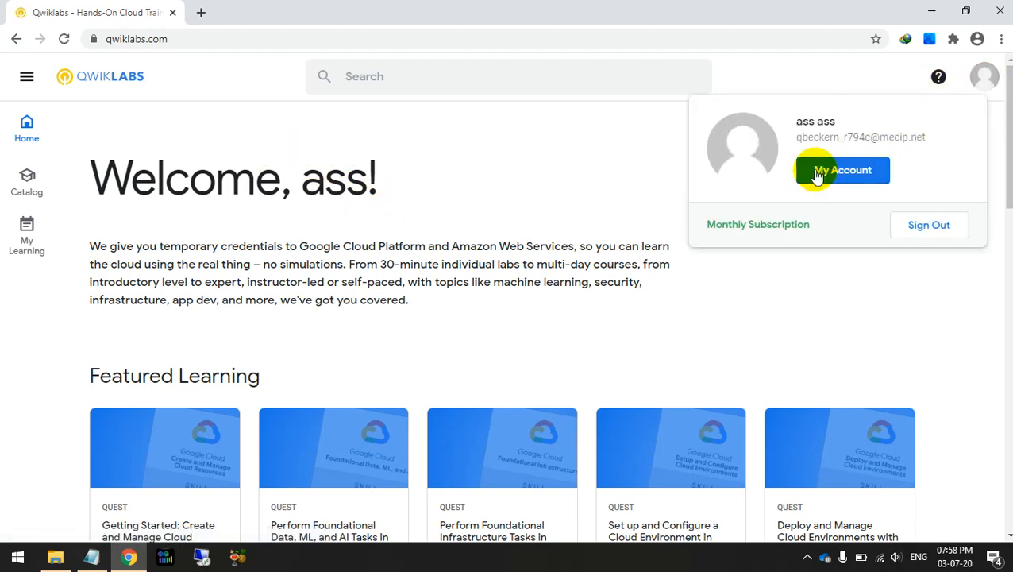
mouse_move(554, 241)
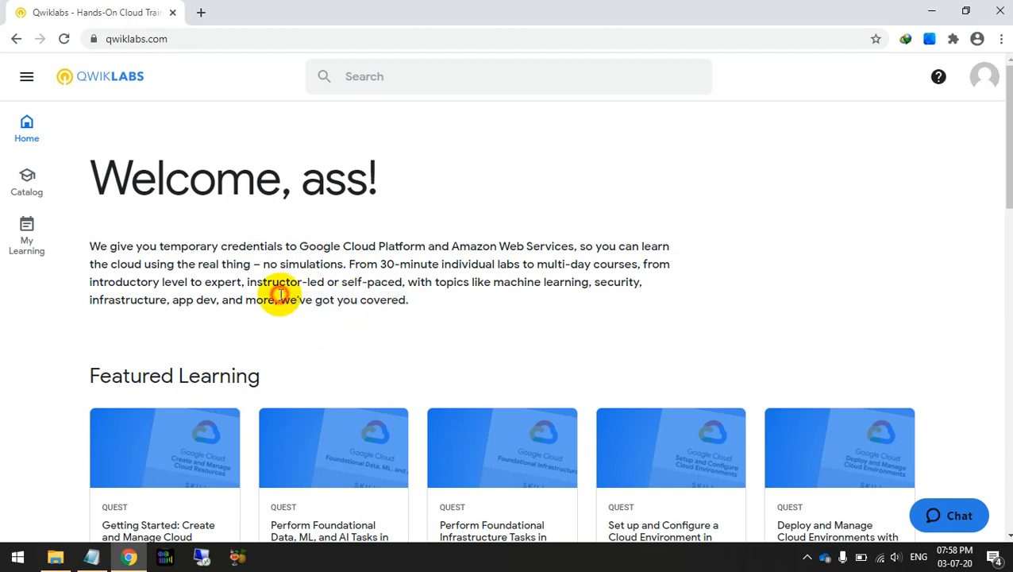
mouse_move(369, 187)
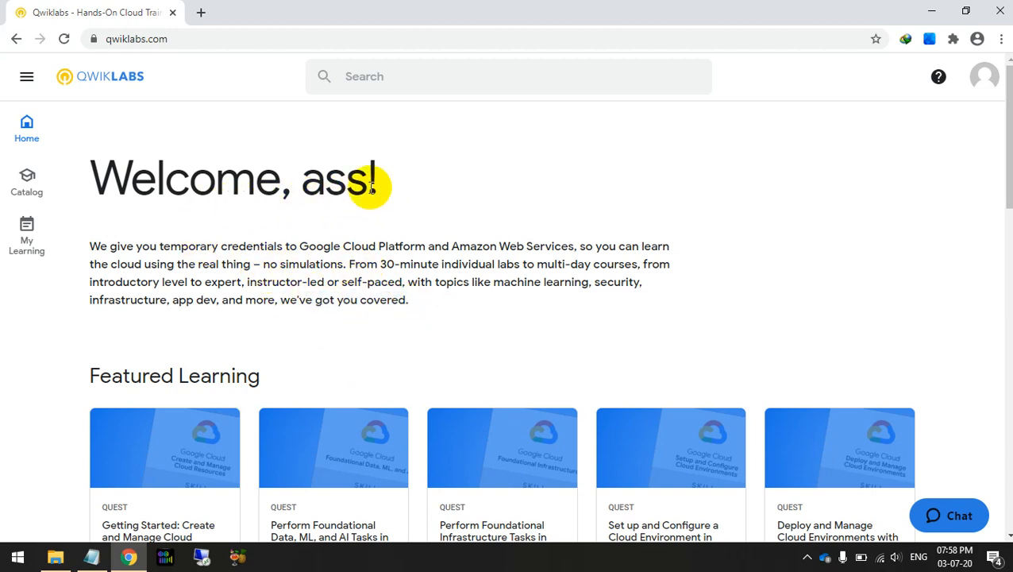
mouse_move(119, 190)
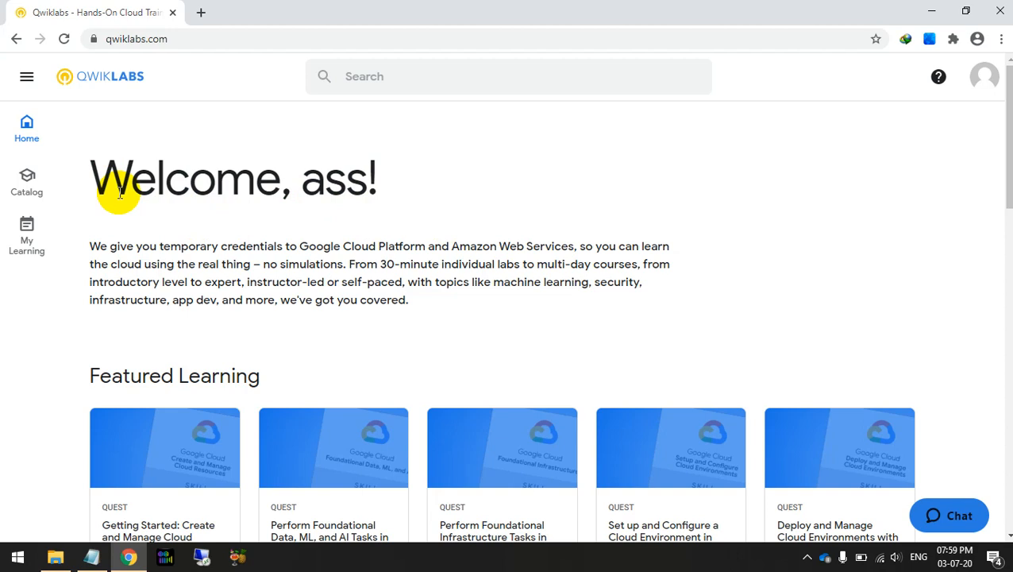
mouse_move(1005, 163)
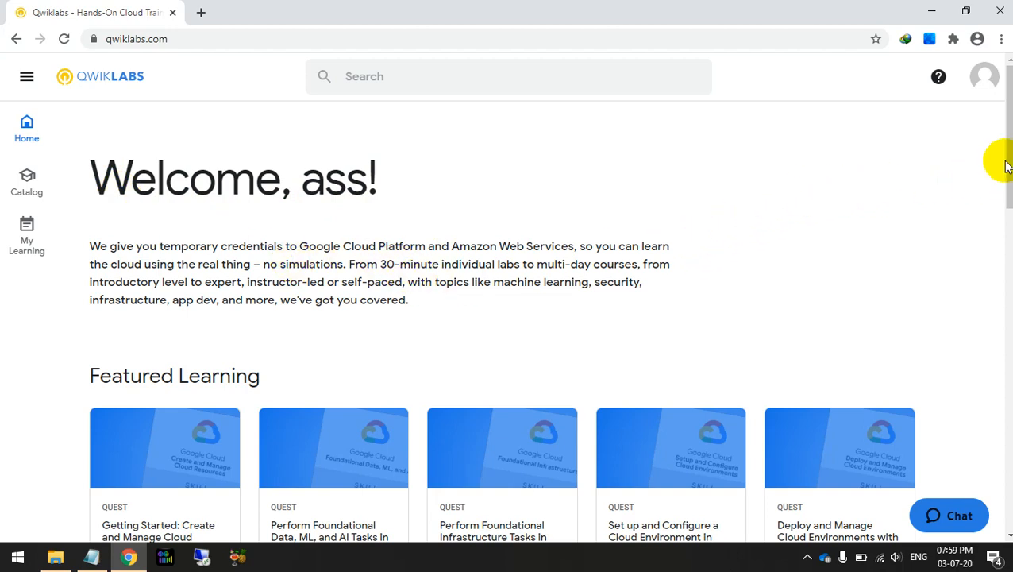
mouse_move(103, 174)
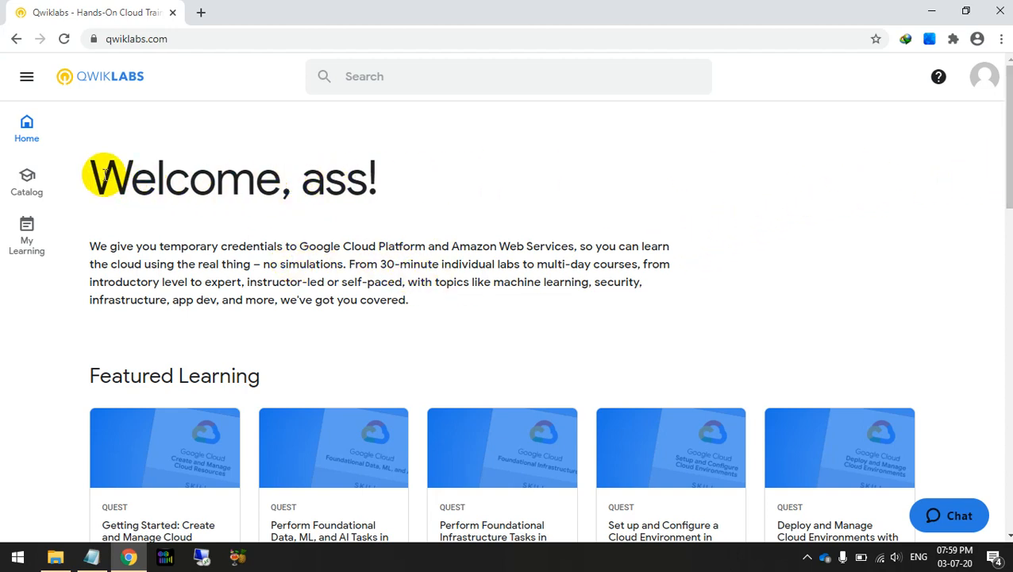
triple_click(230, 177)
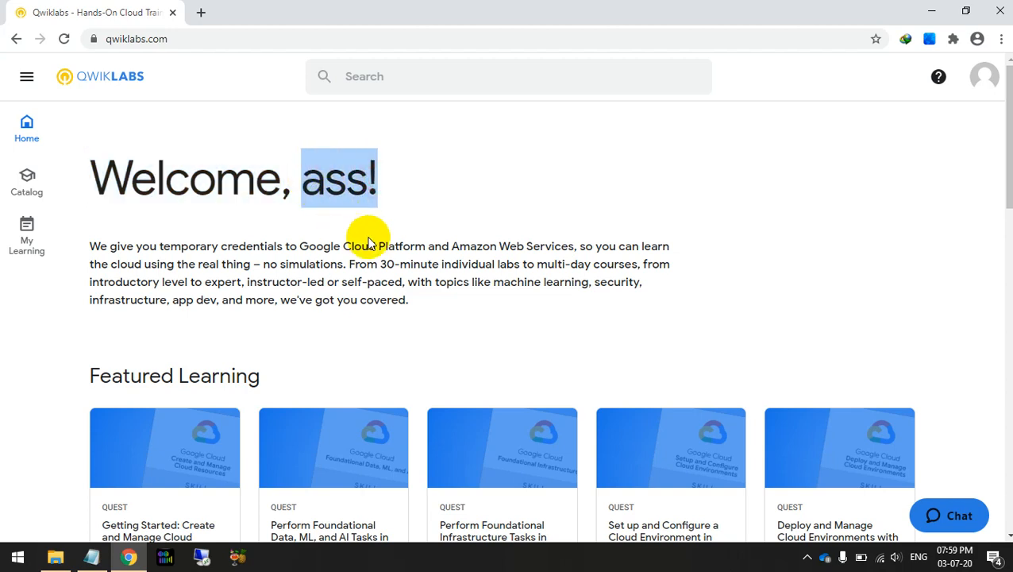
mouse_move(918, 233)
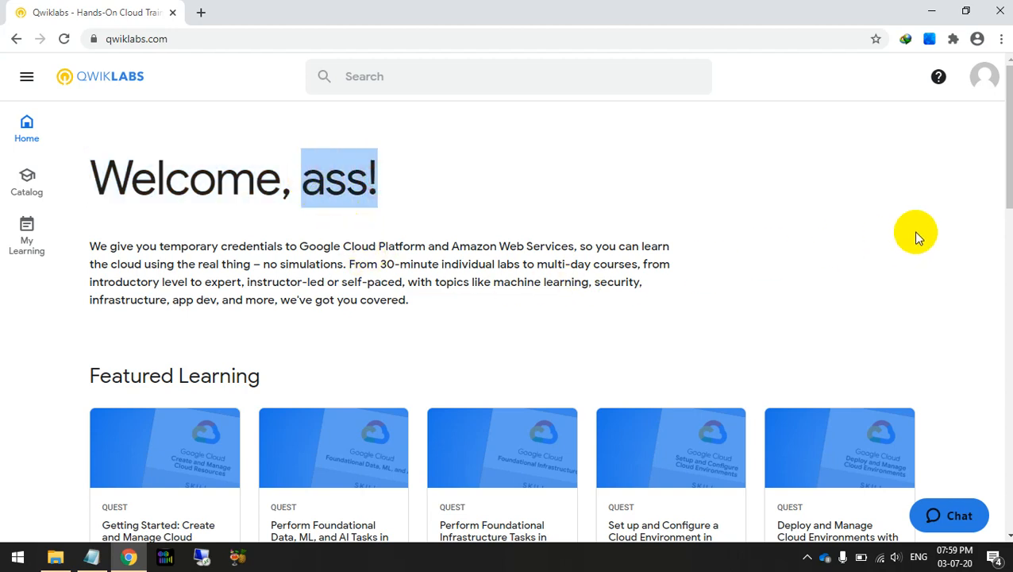
left_click(984, 76)
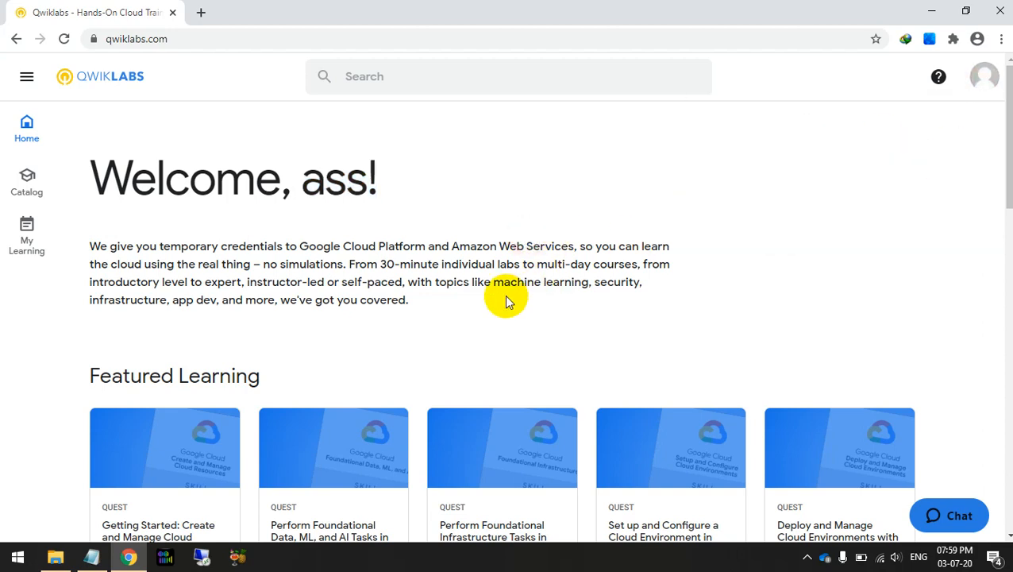
mouse_move(381, 244)
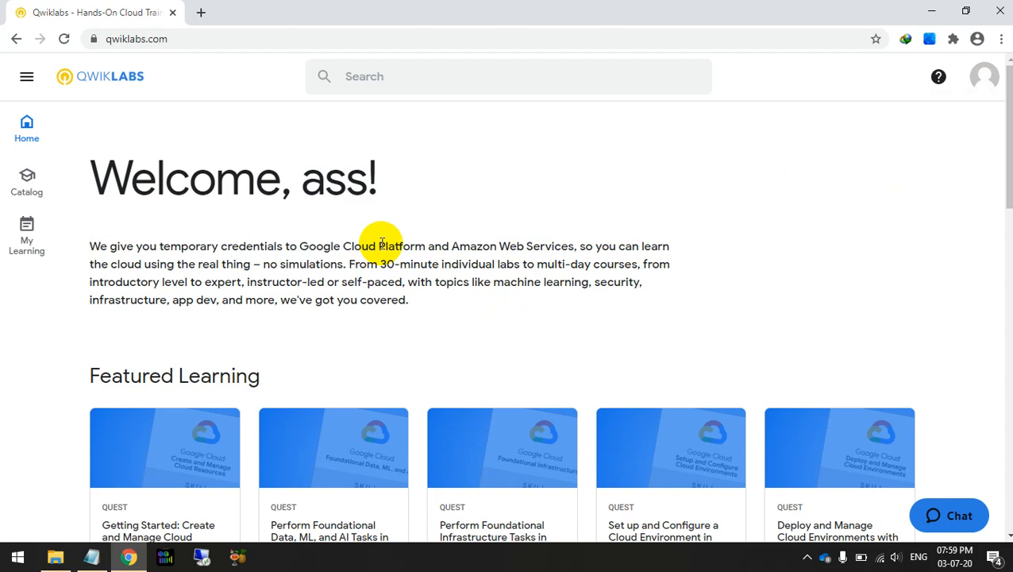
mouse_move(236, 263)
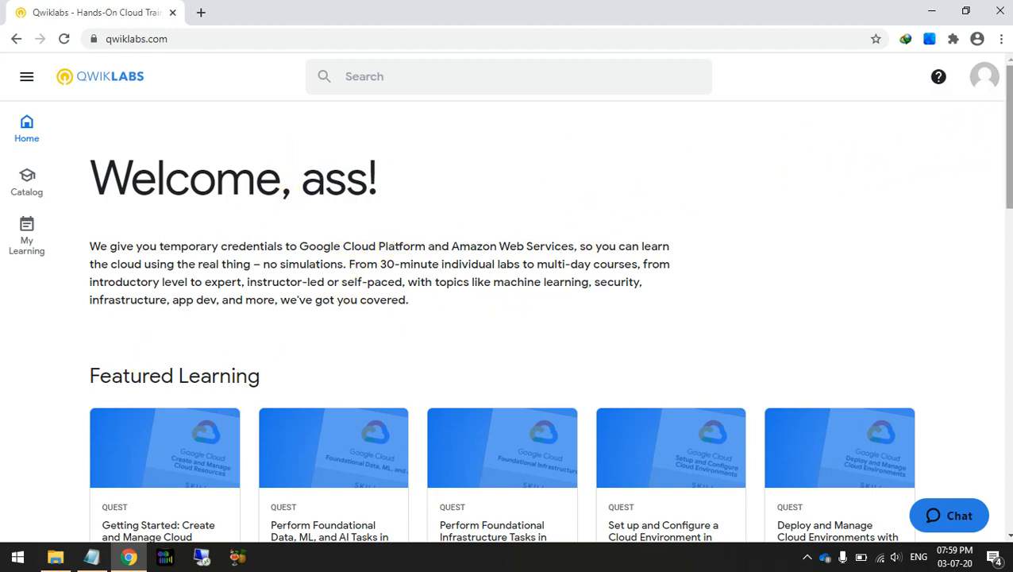
Open the 'Getting Started: Create and Manage Cloud Resources' quest from Featured Learning and review it.
scroll("down", 3)
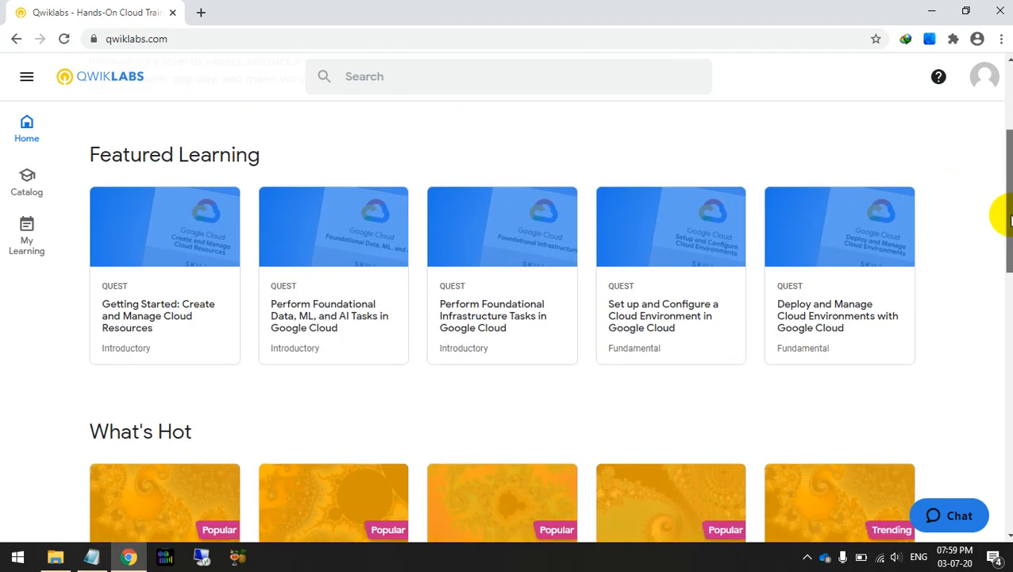
scroll("down", 3)
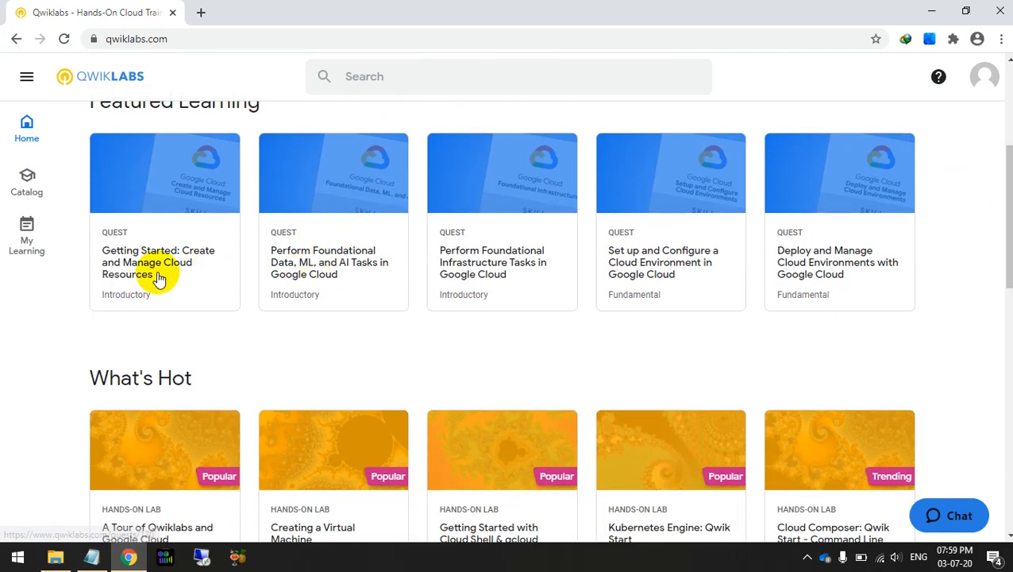
left_click(158, 262)
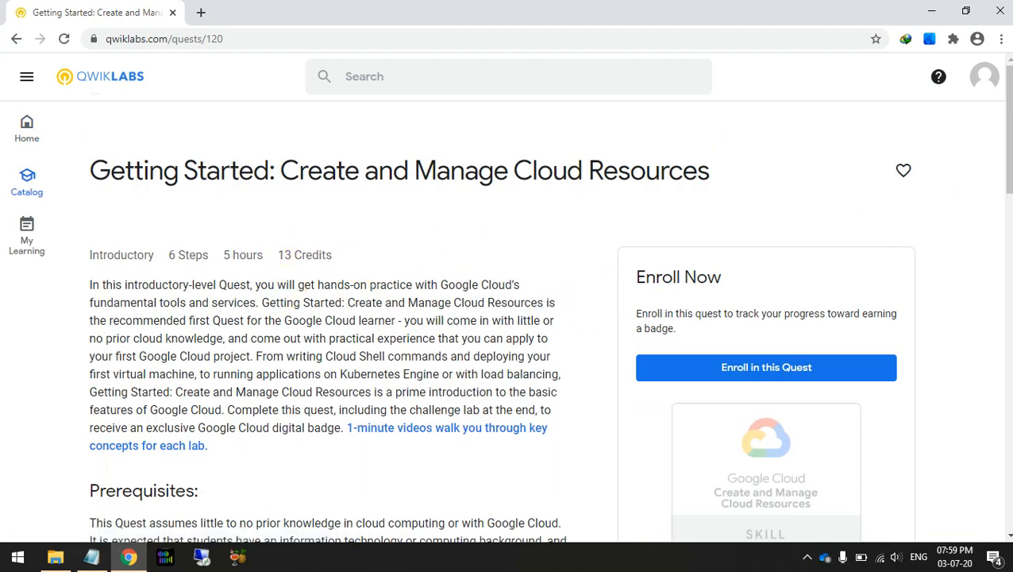
scroll("down", 3)
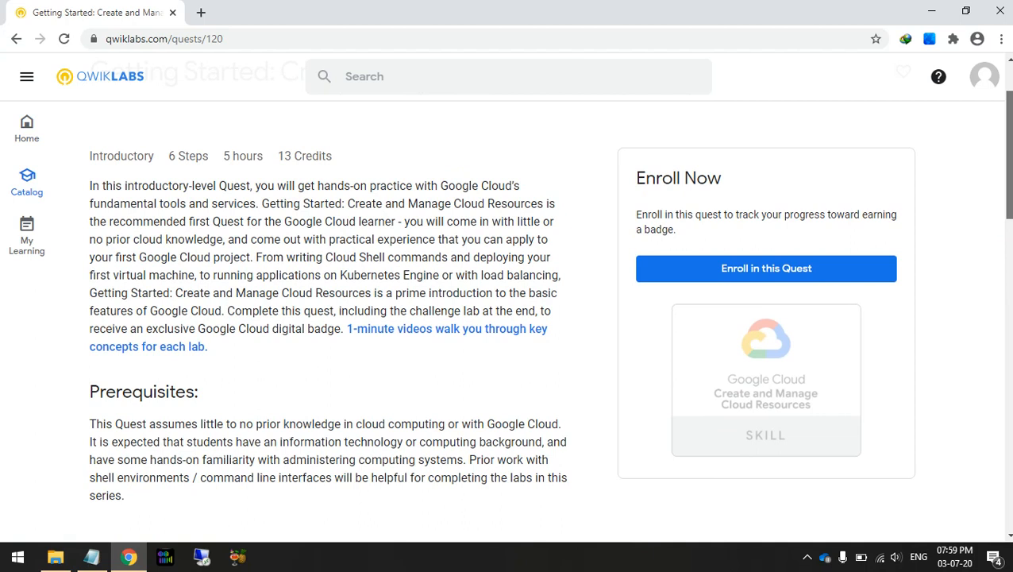
scroll("down", 3)
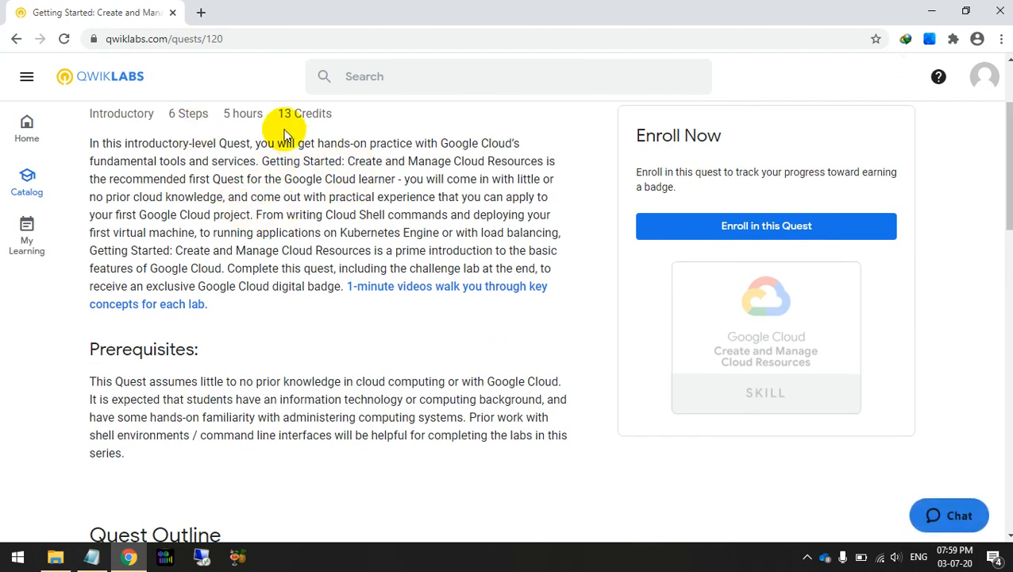
mouse_move(892, 181)
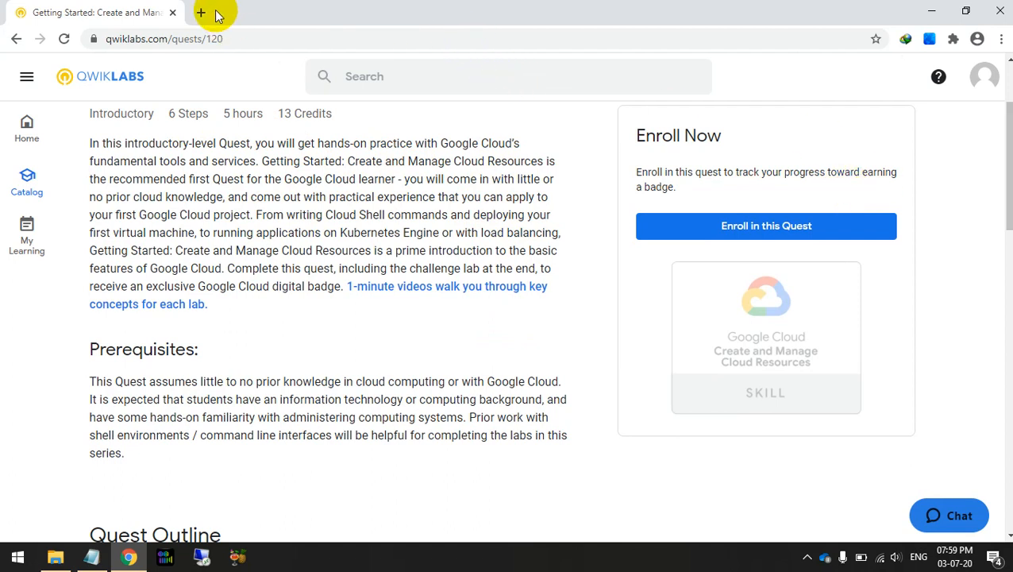
Search Google for 'redfinger' from a new browser tab.
left_click(201, 12)
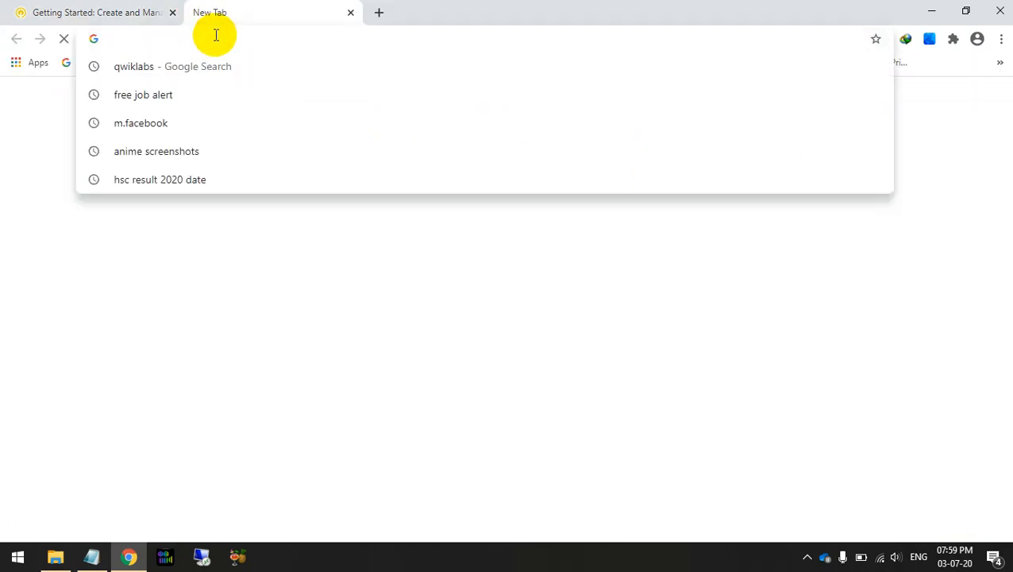
type("redf")
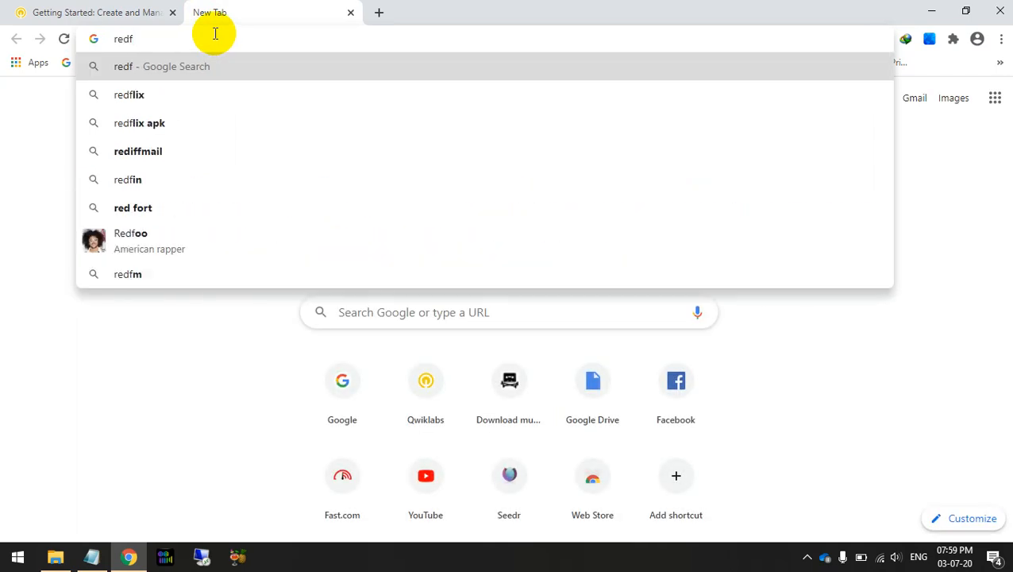
type("ing")
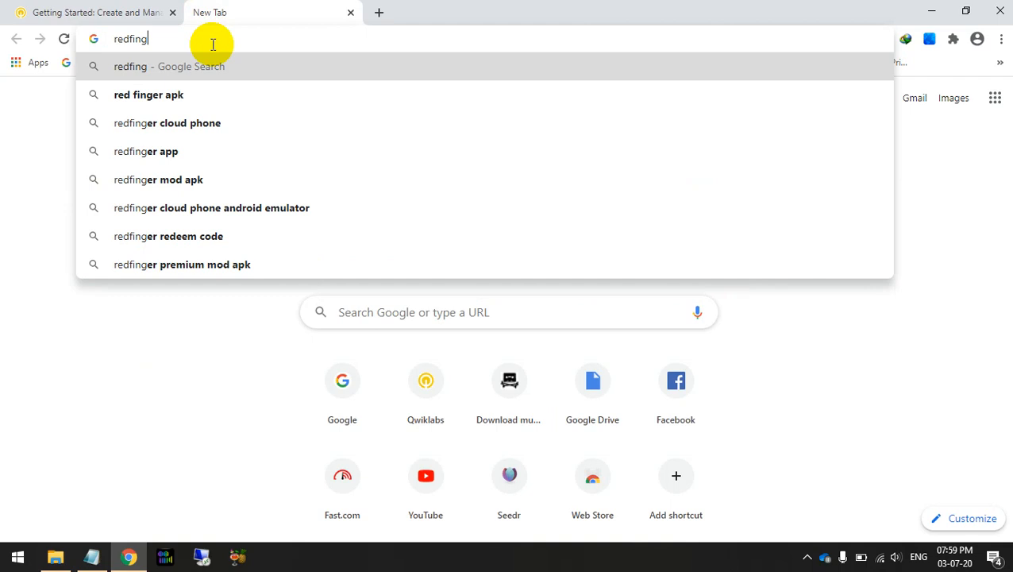
mouse_move(219, 70)
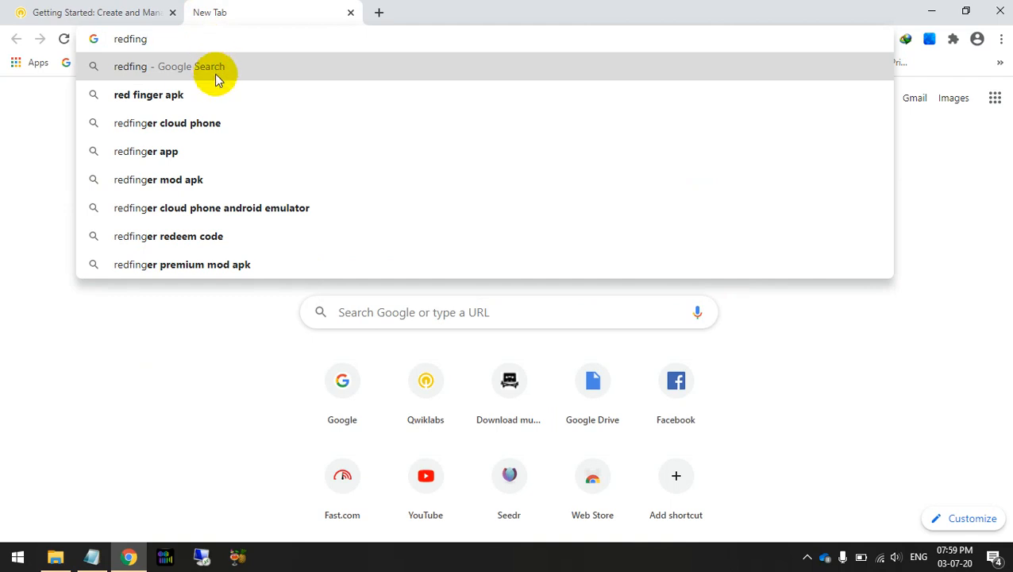
mouse_move(171, 39)
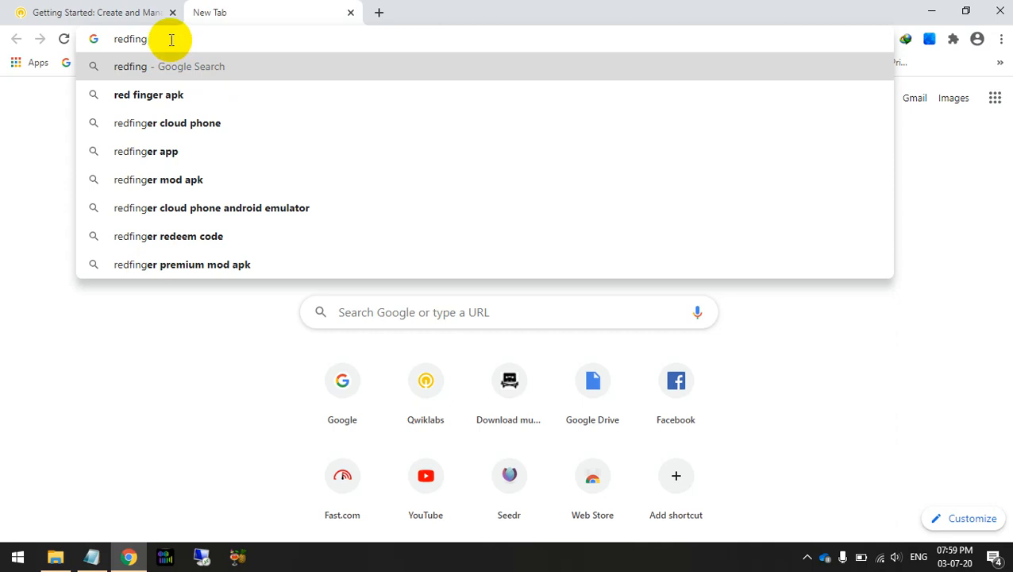
type("er")
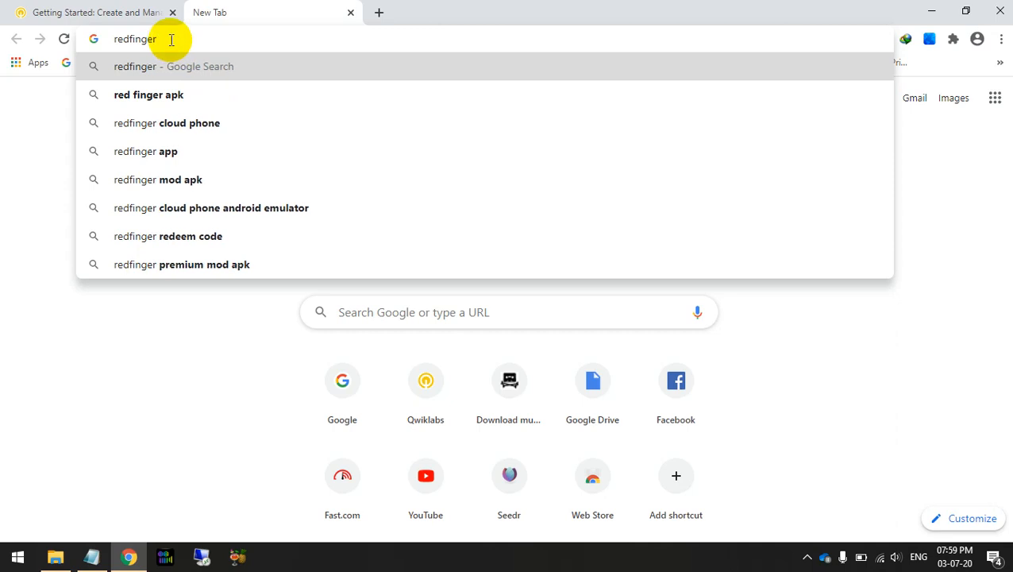
key("Return")
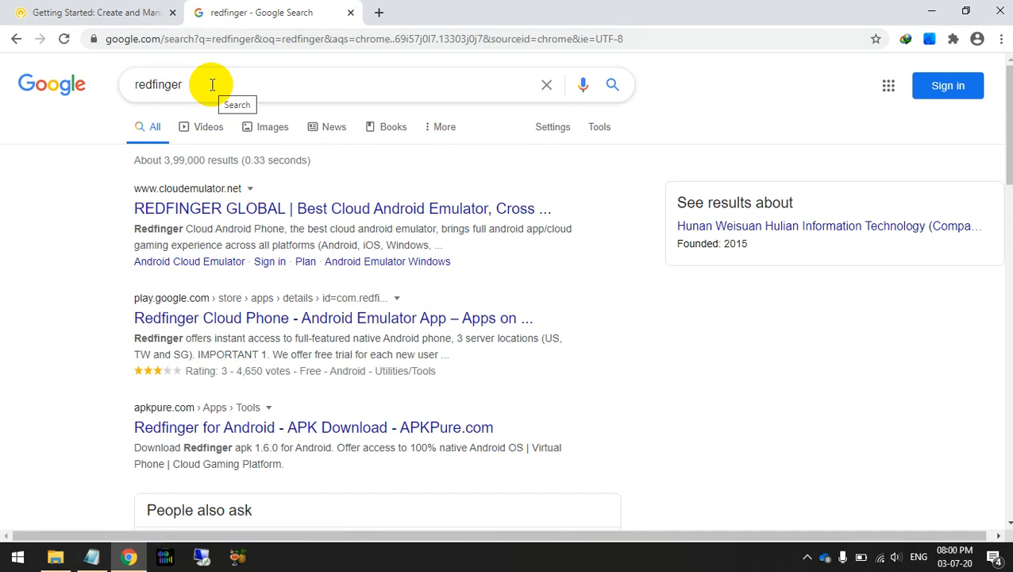
mouse_move(239, 121)
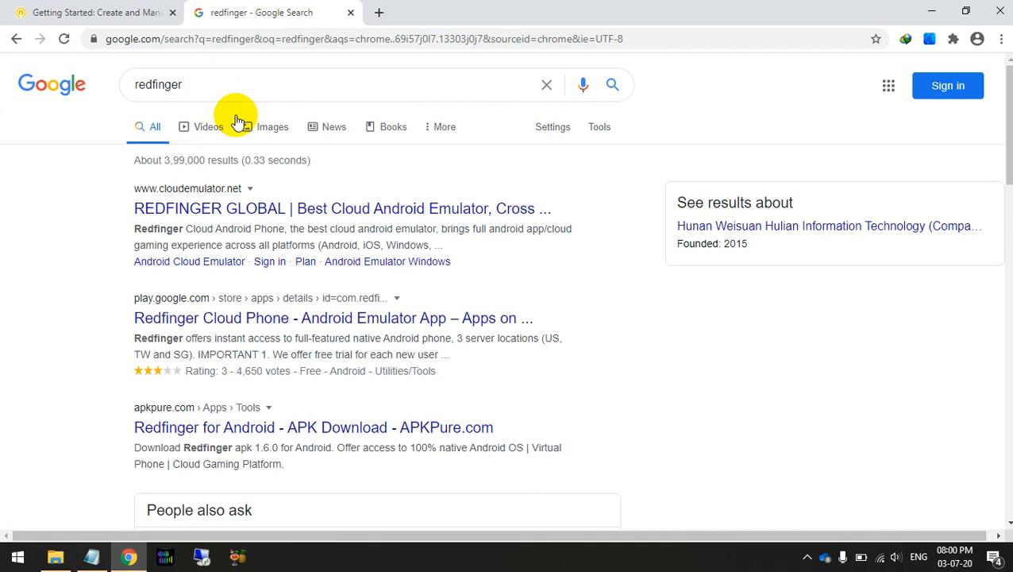
Open the REDFINGER GLOBAL result in its own tab and return to the Qwiklabs quest.
left_click(318, 84)
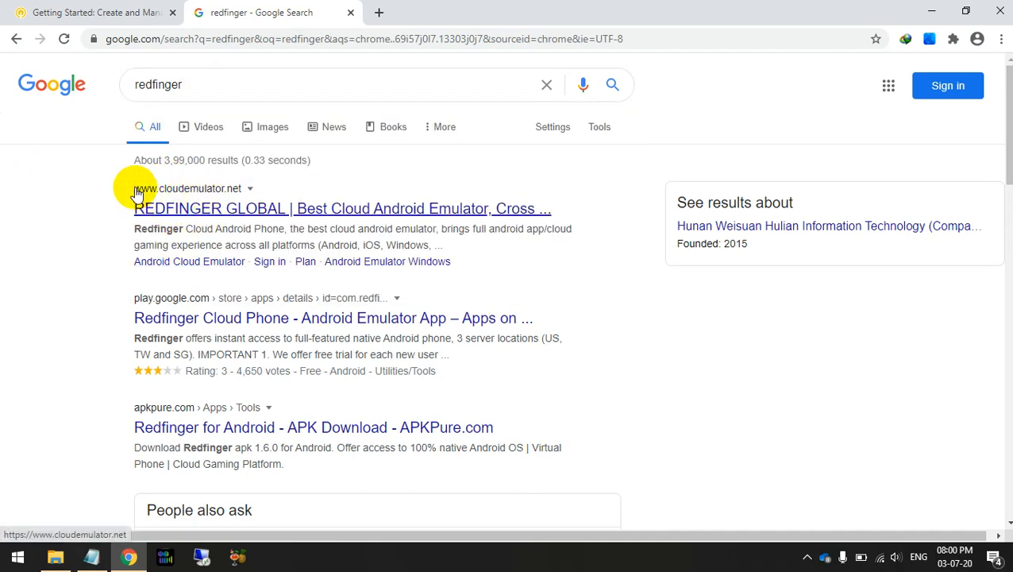
mouse_move(295, 220)
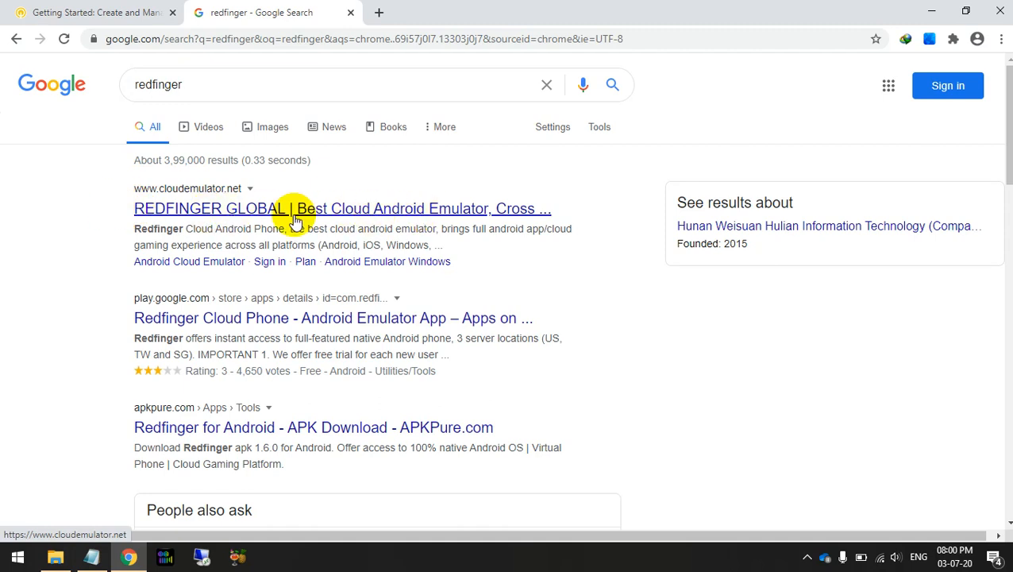
mouse_move(247, 214)
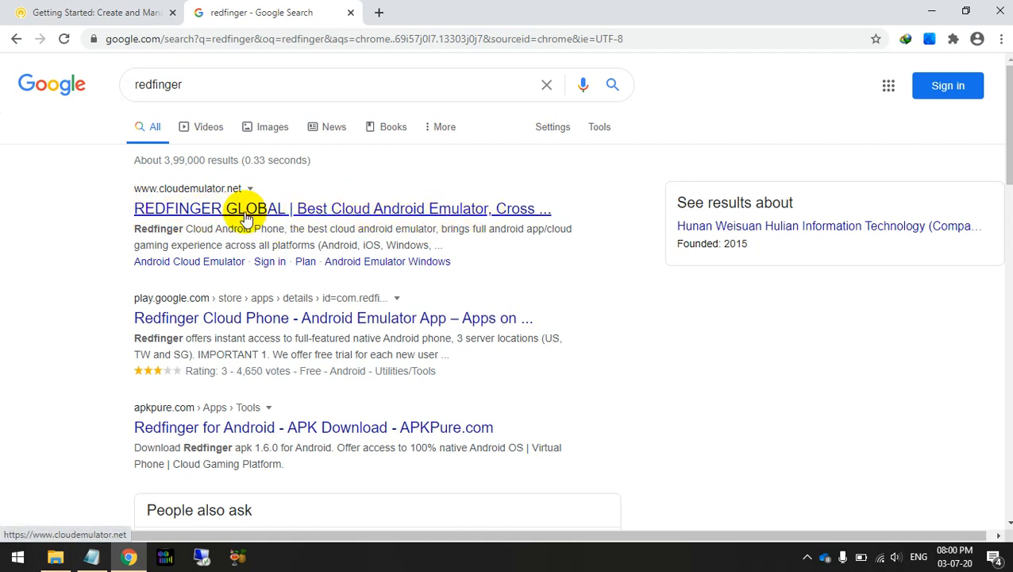
left_click(246, 208)
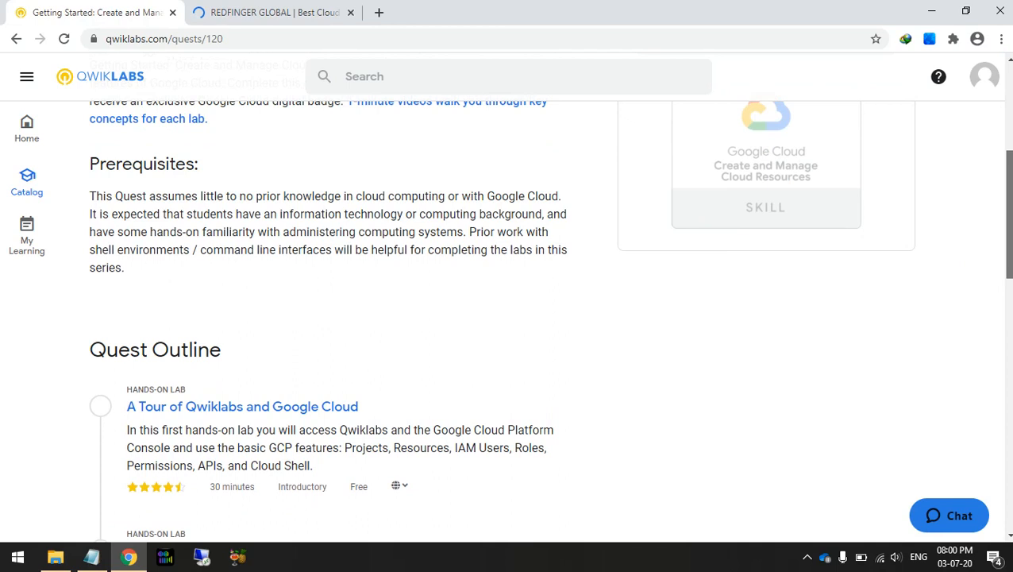
Open and start the 'A Tour of Qwiklabs and Google Cloud' lab to issue temporary credentials.
scroll("down", 3)
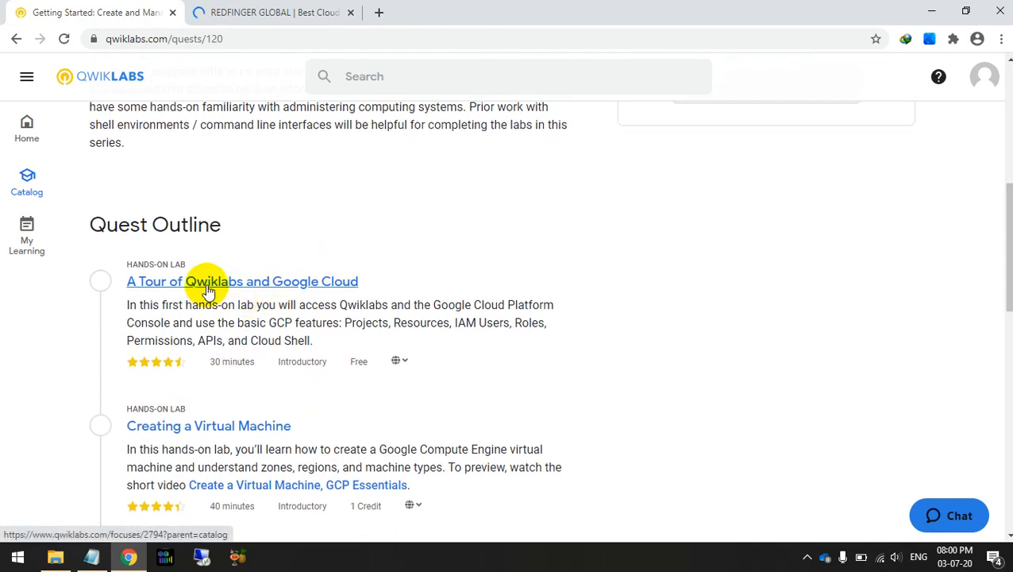
left_click(243, 281)
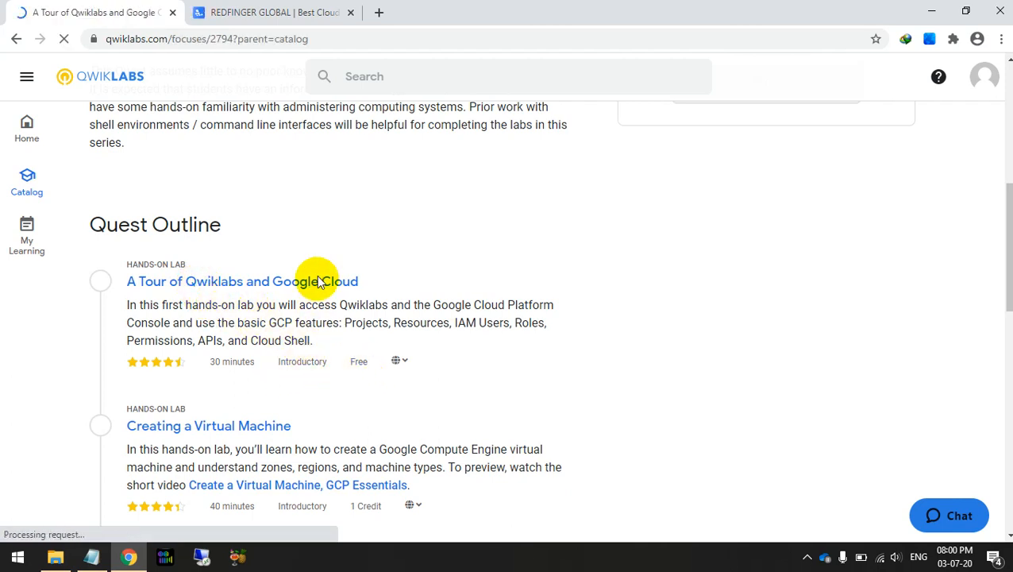
left_click(242, 281)
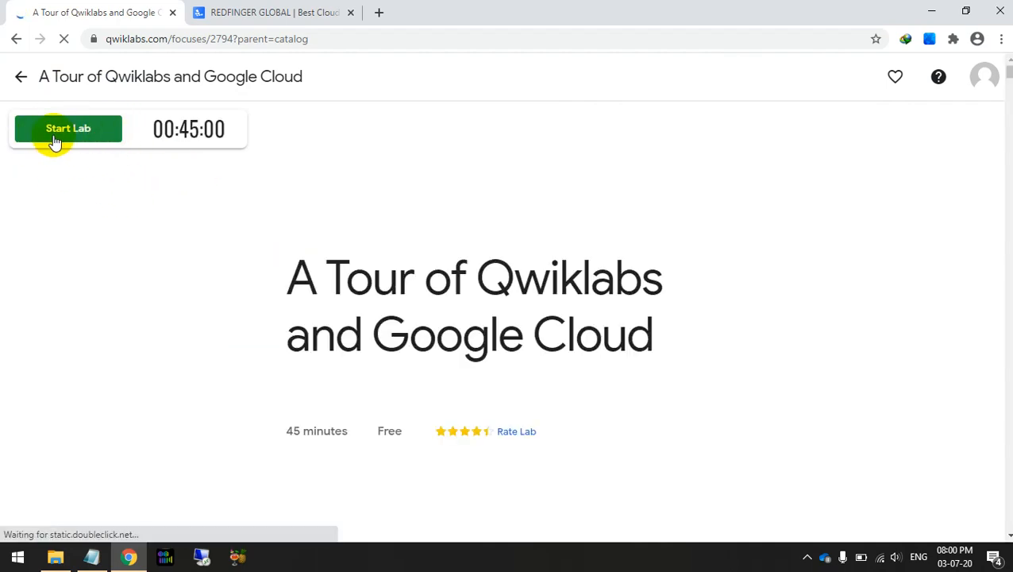
left_click(68, 128)
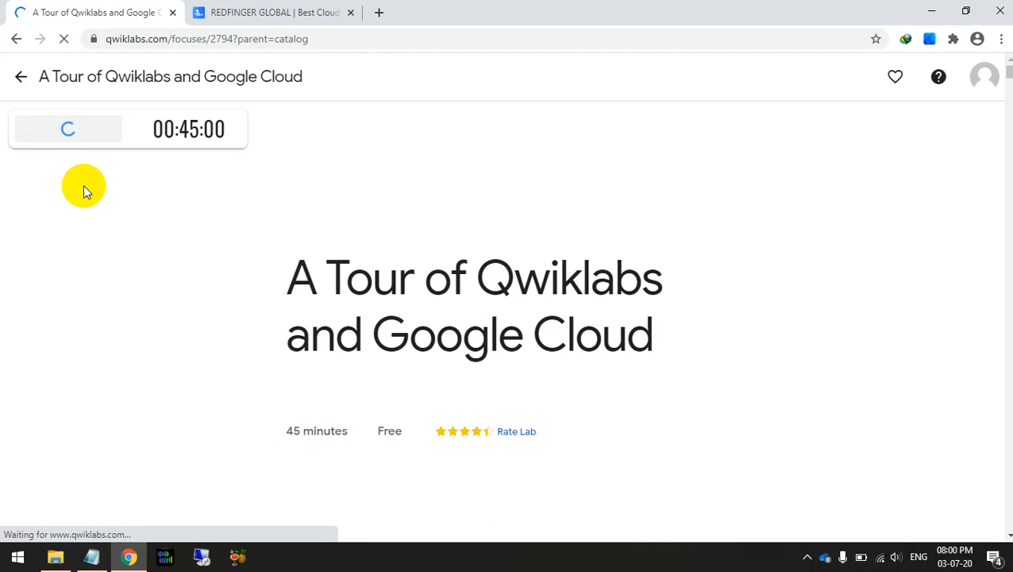
mouse_move(211, 180)
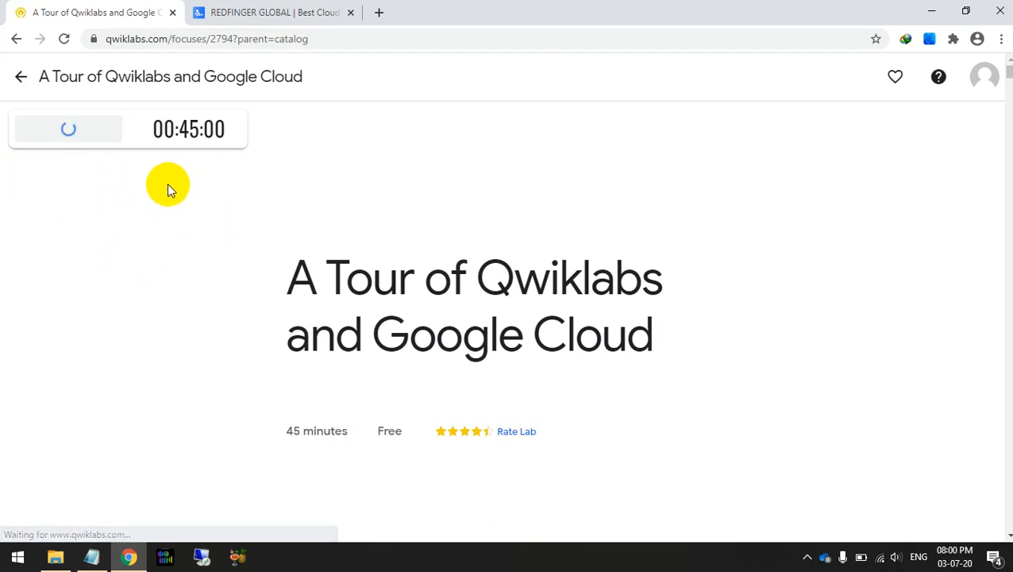
left_click(69, 128)
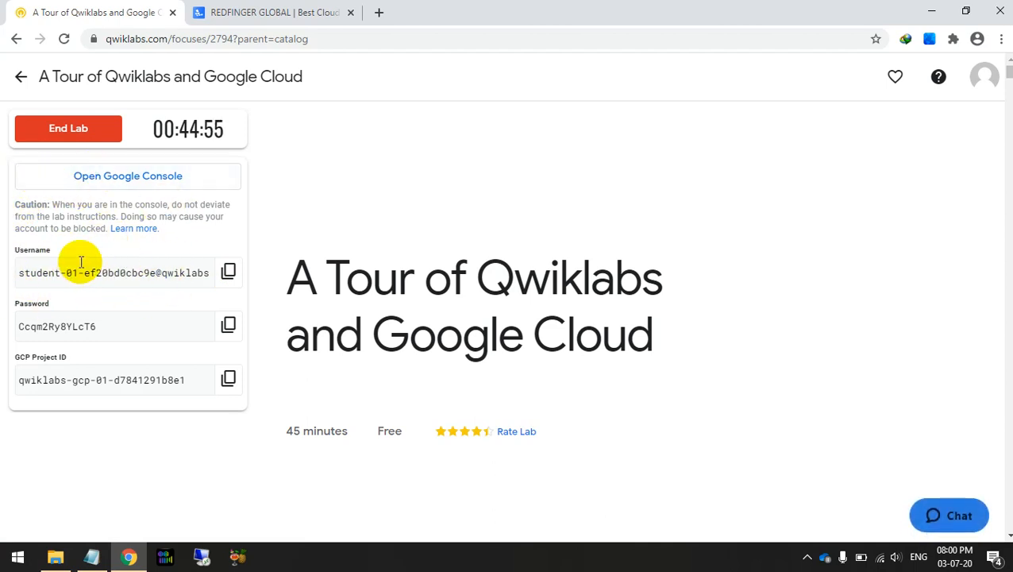
mouse_move(190, 240)
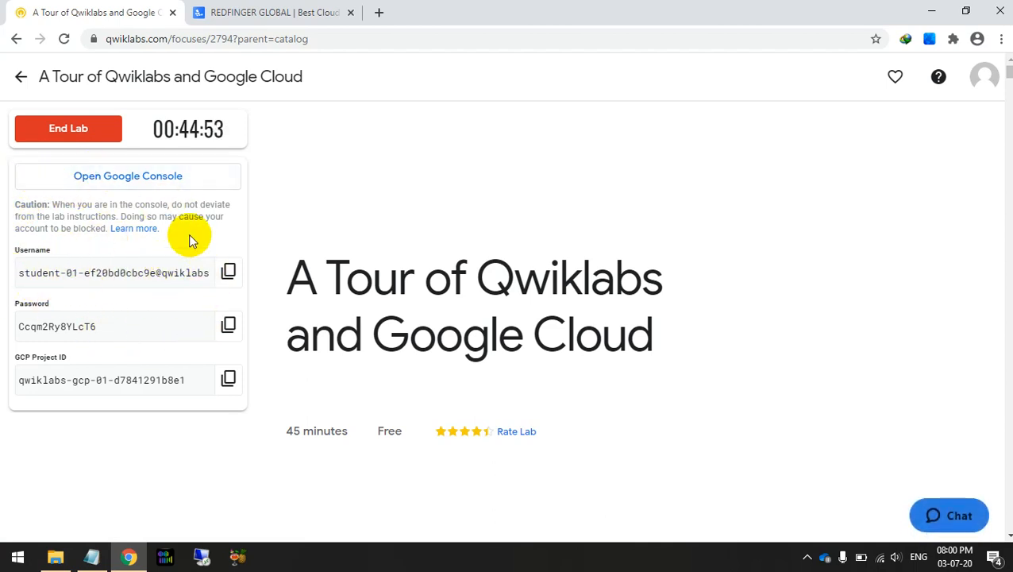
left_click(228, 272)
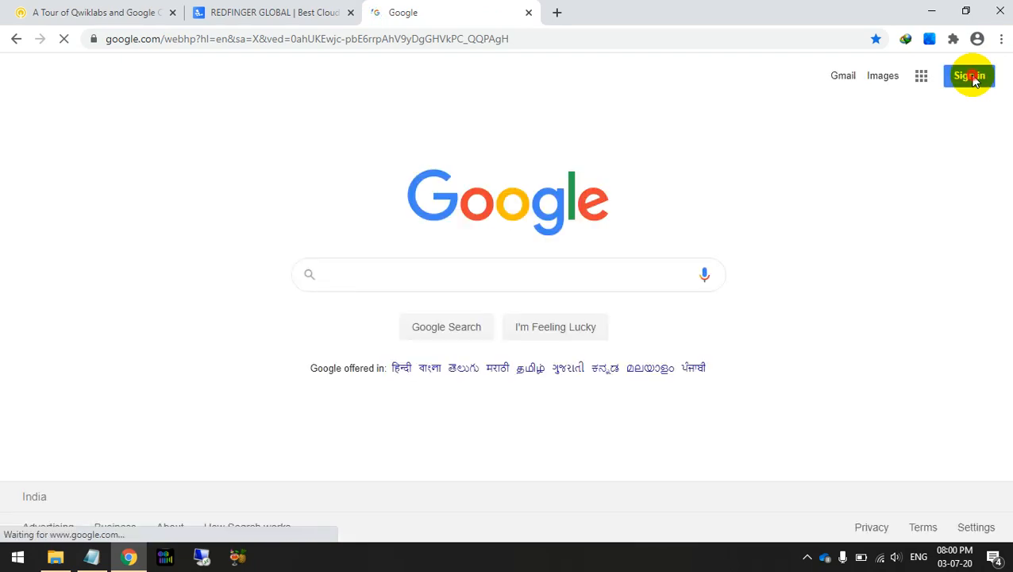
left_click(969, 75)
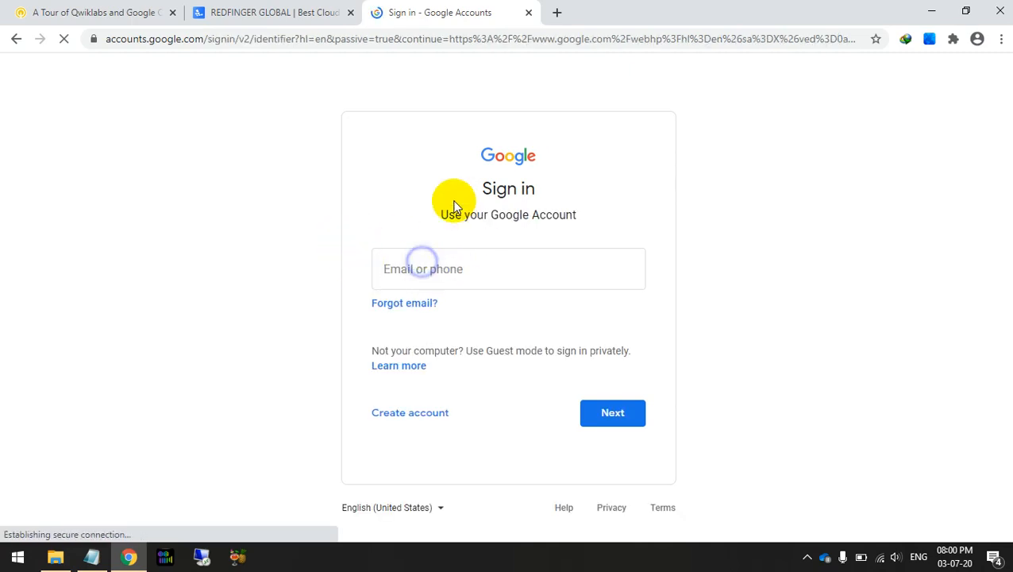
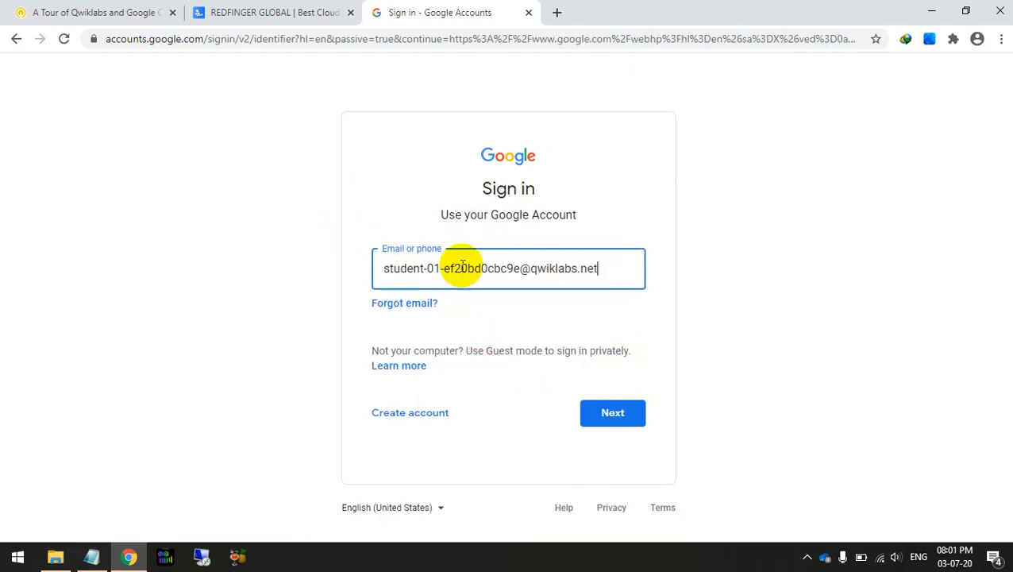
left_click(612, 412)
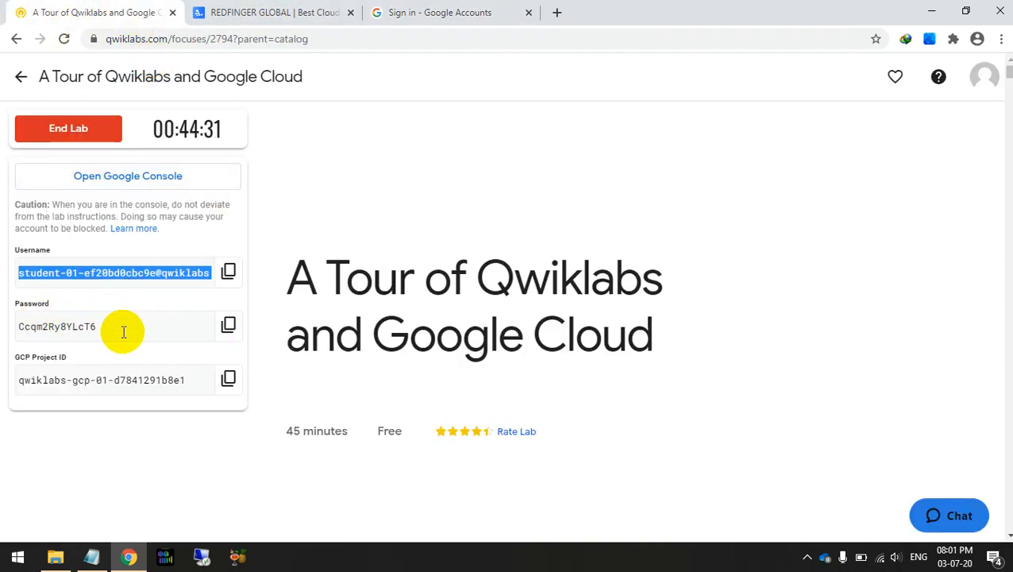
left_click(228, 325)
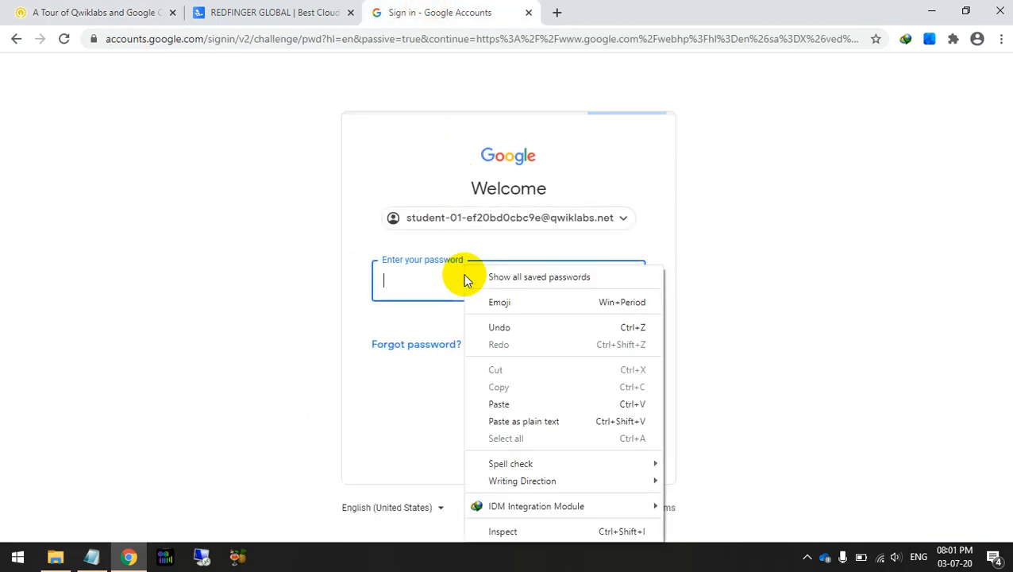
left_click(499, 403)
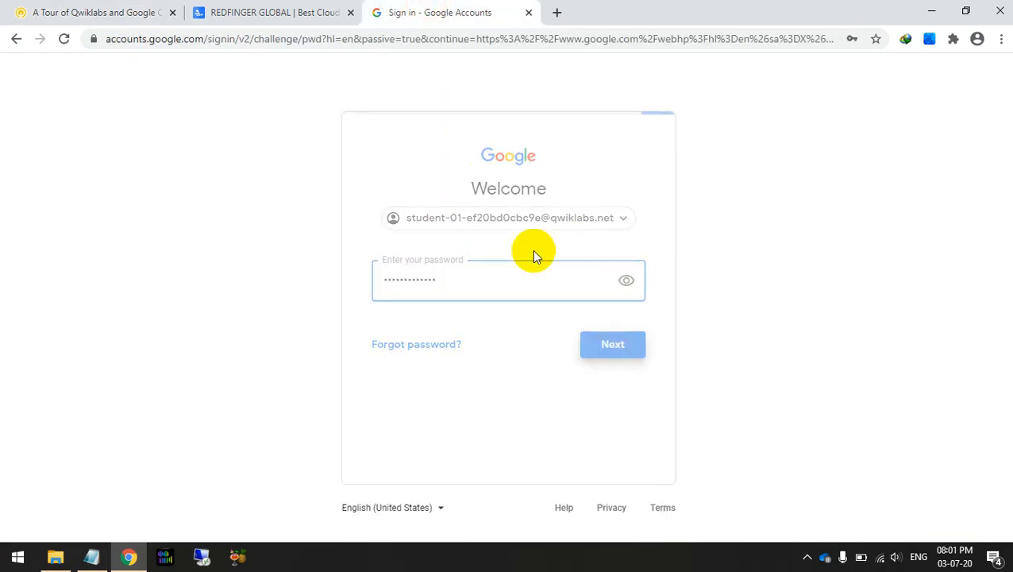
Submit the password, accept the new account's terms and confirm the recovery options.
left_click(612, 344)
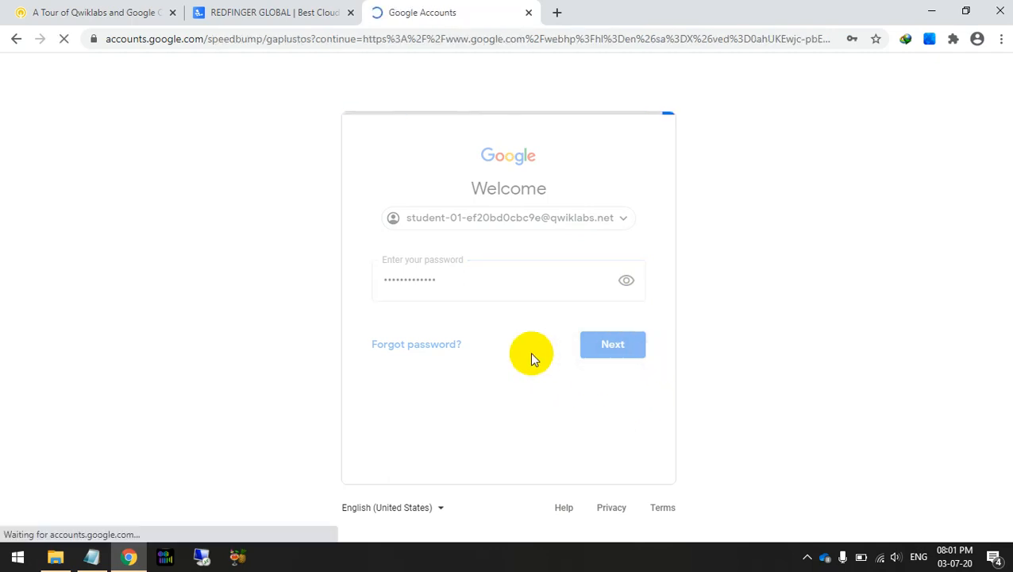
left_click(612, 343)
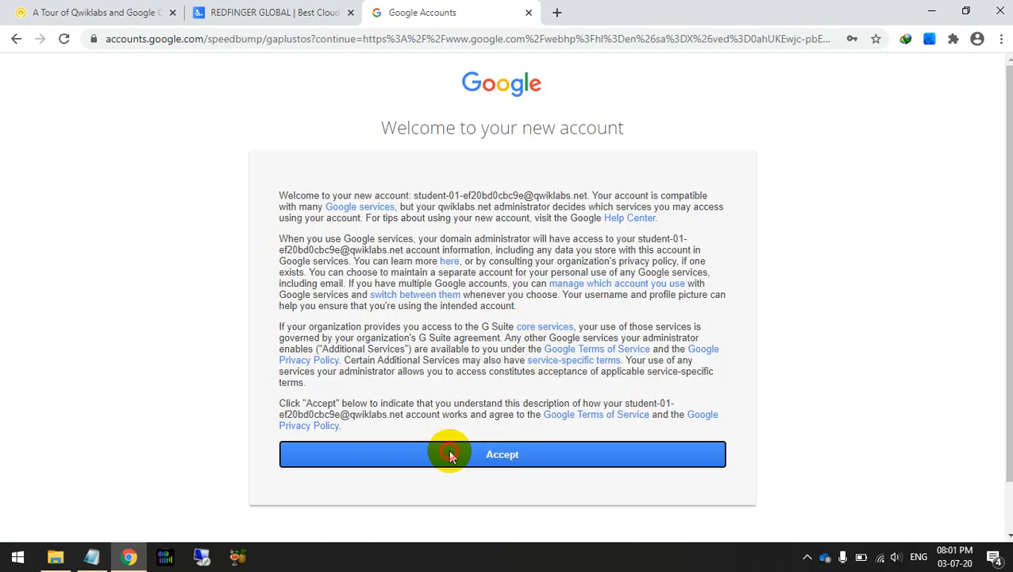
left_click(502, 453)
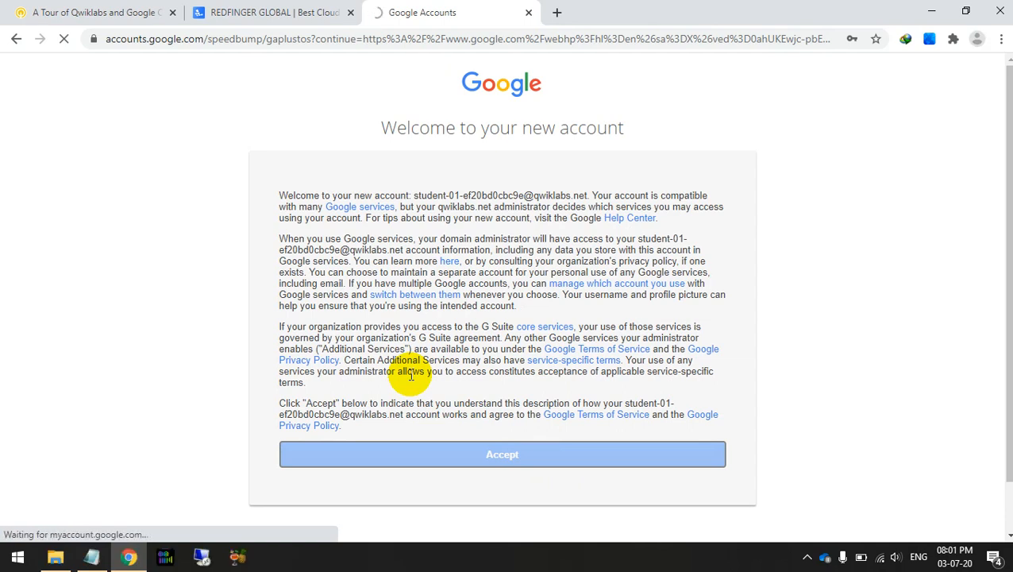
left_click(502, 453)
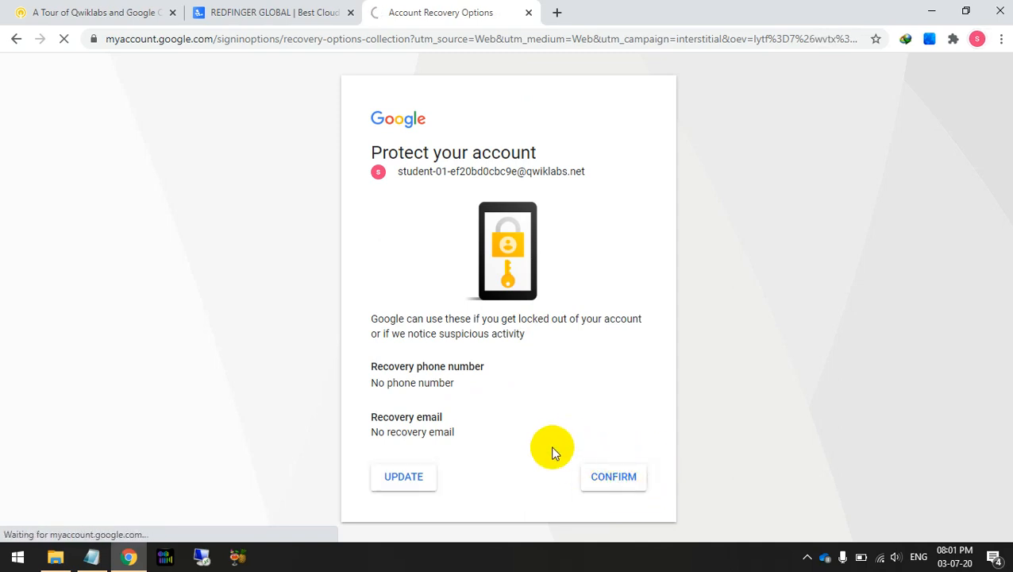
left_click(613, 476)
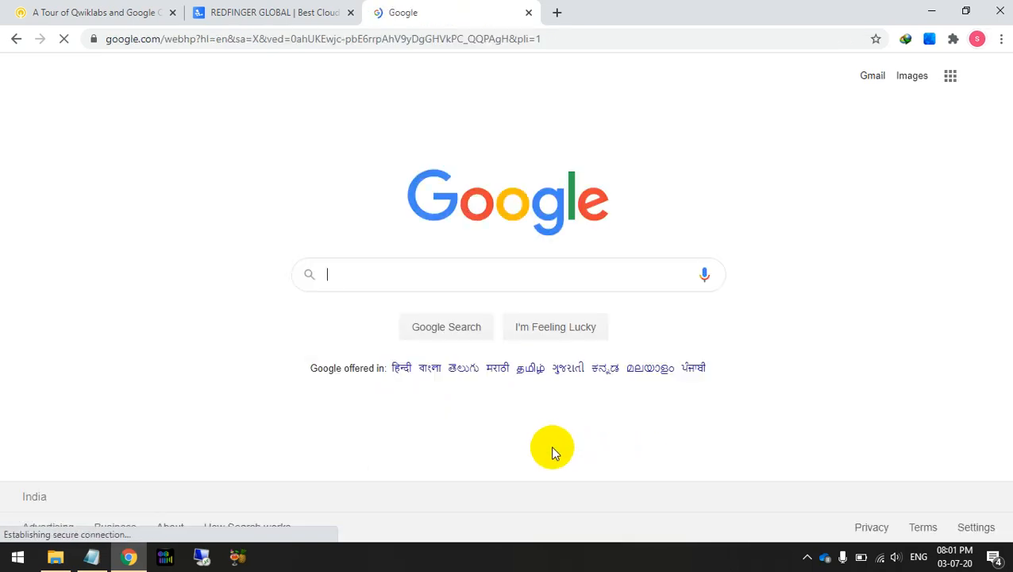
left_click(270, 12)
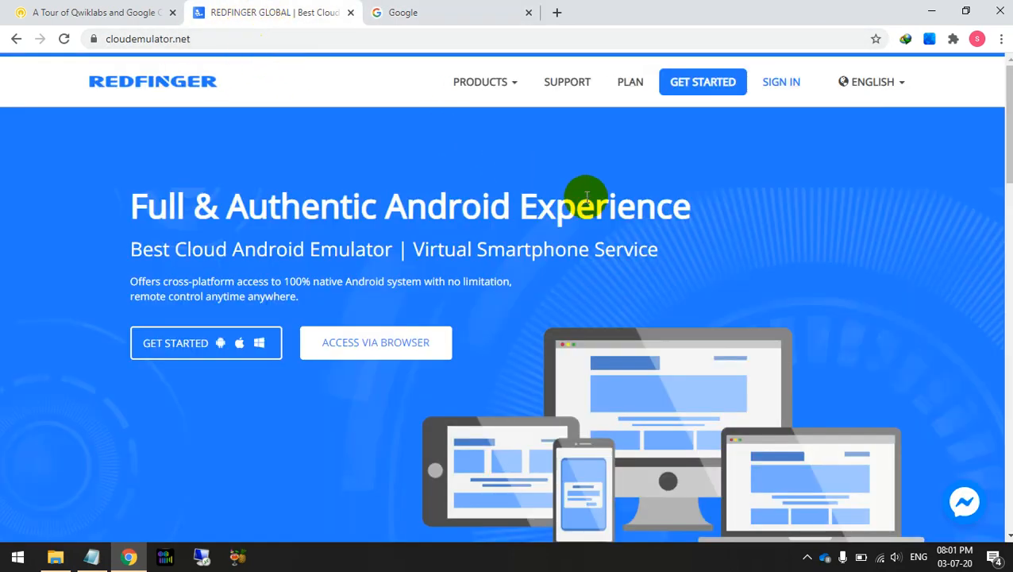
mouse_move(781, 82)
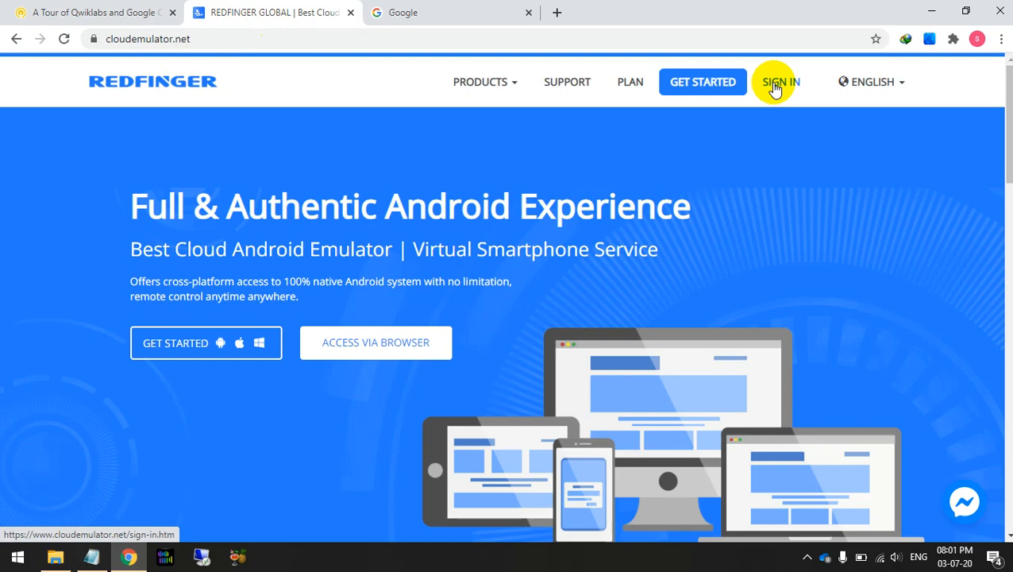
Open Redfinger sign-in, select the Asia Pacific (TW/SG) server, and continue with Google.
left_click(780, 81)
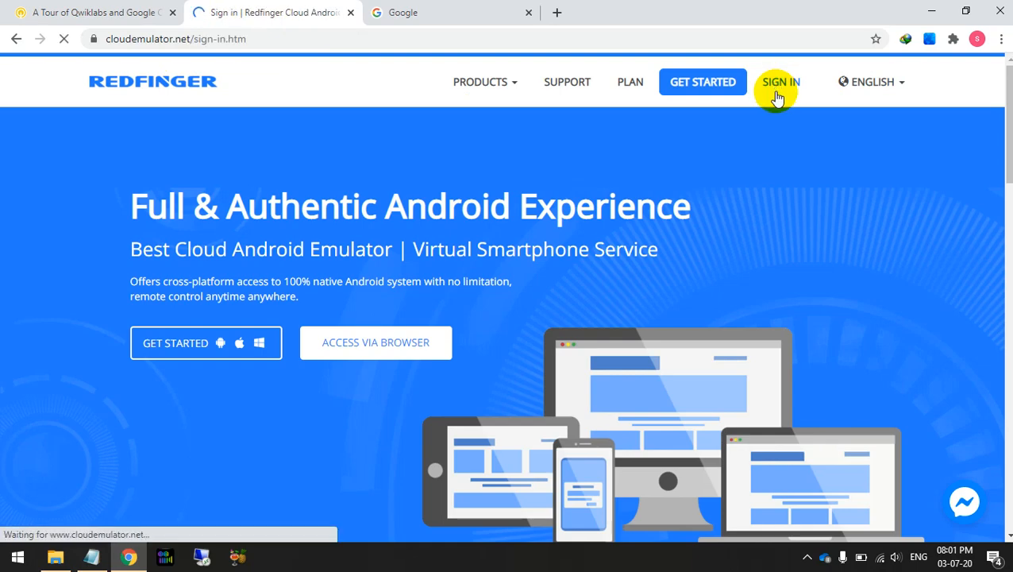
left_click(781, 82)
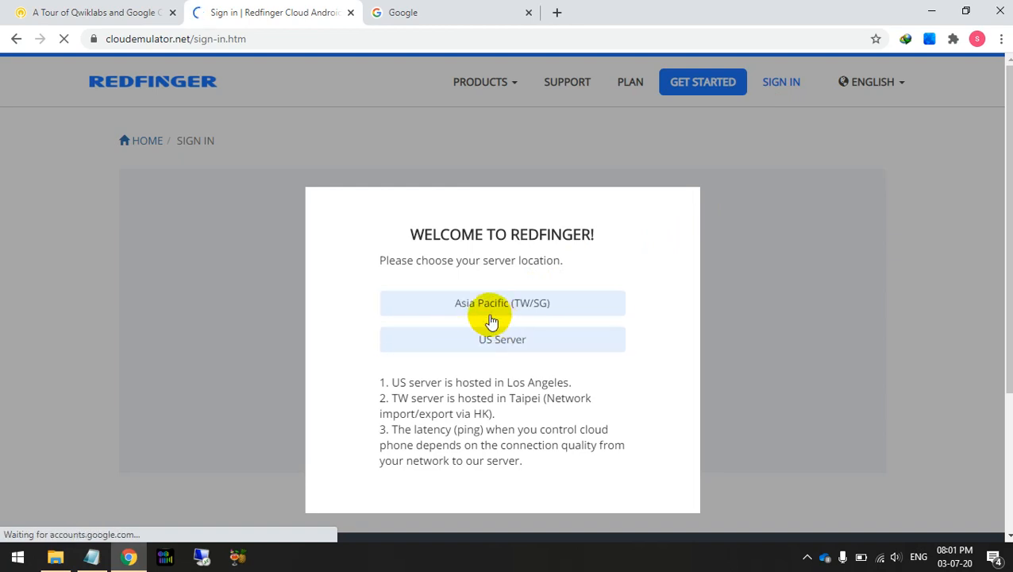
left_click(502, 303)
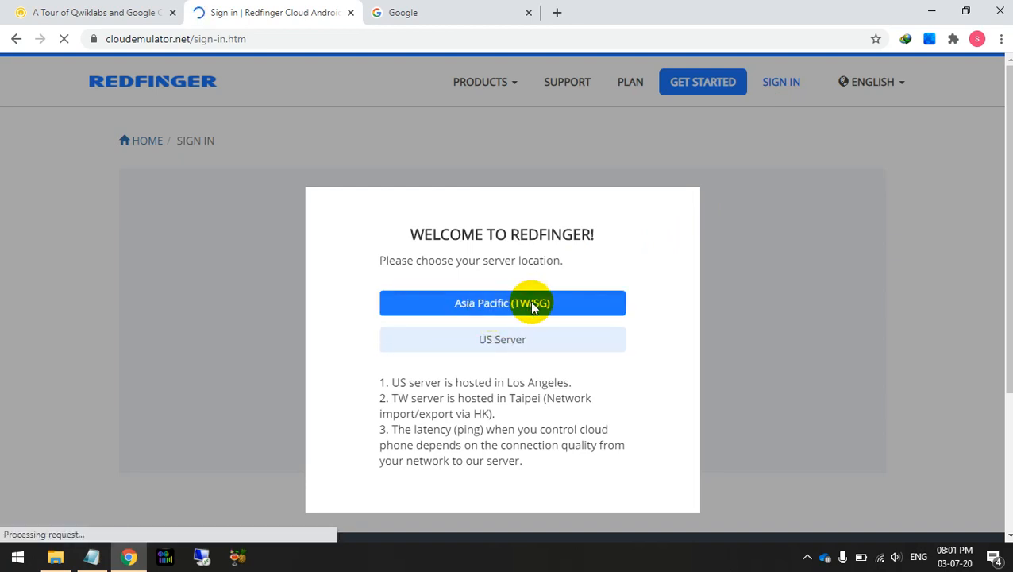
left_click(502, 302)
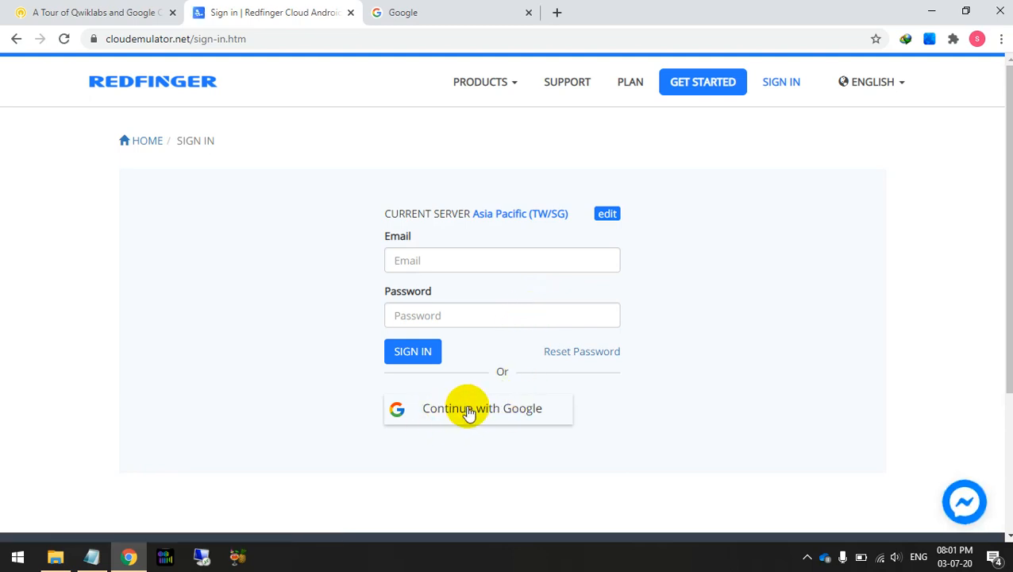
mouse_move(454, 419)
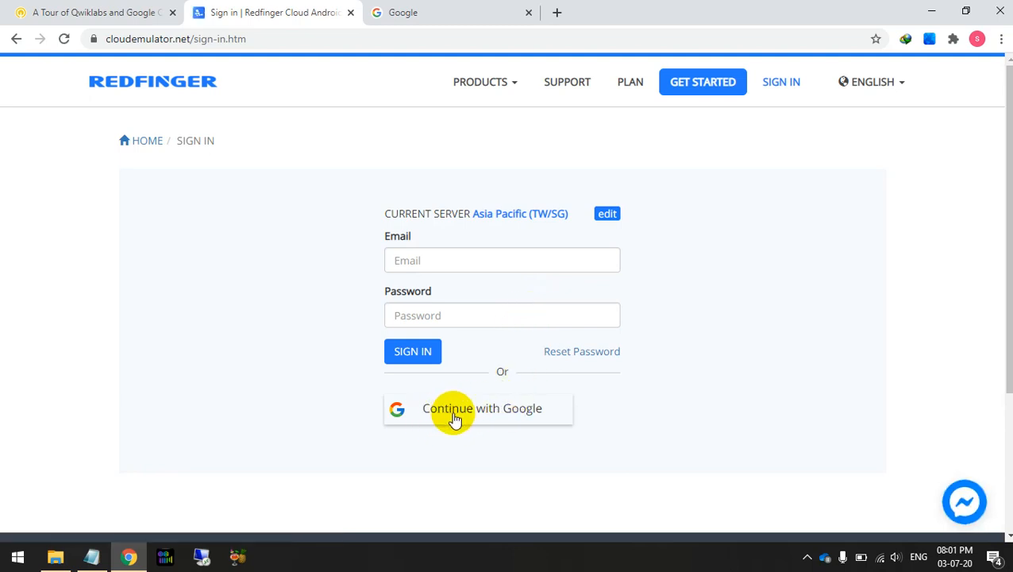
left_click(482, 407)
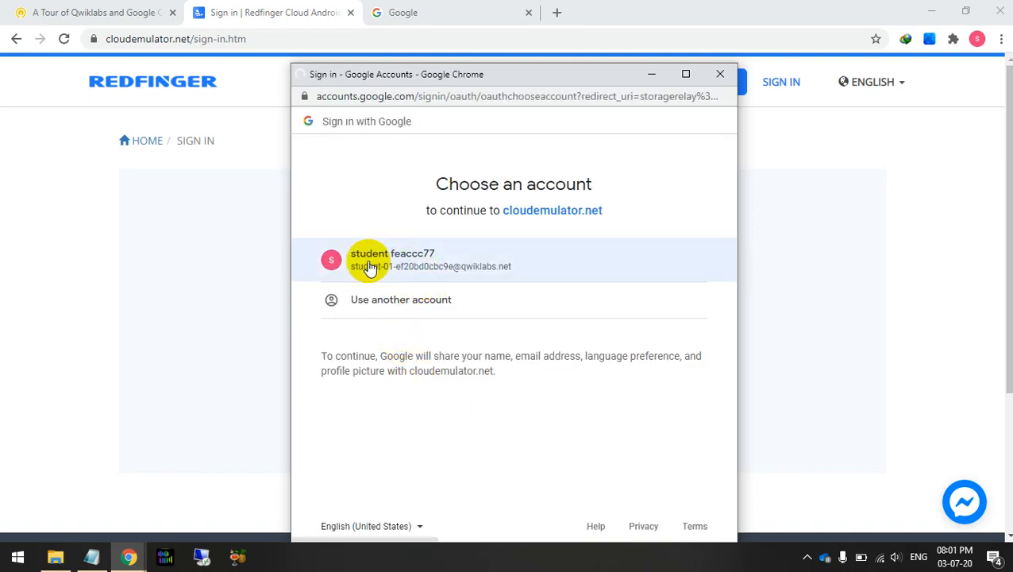
mouse_move(412, 267)
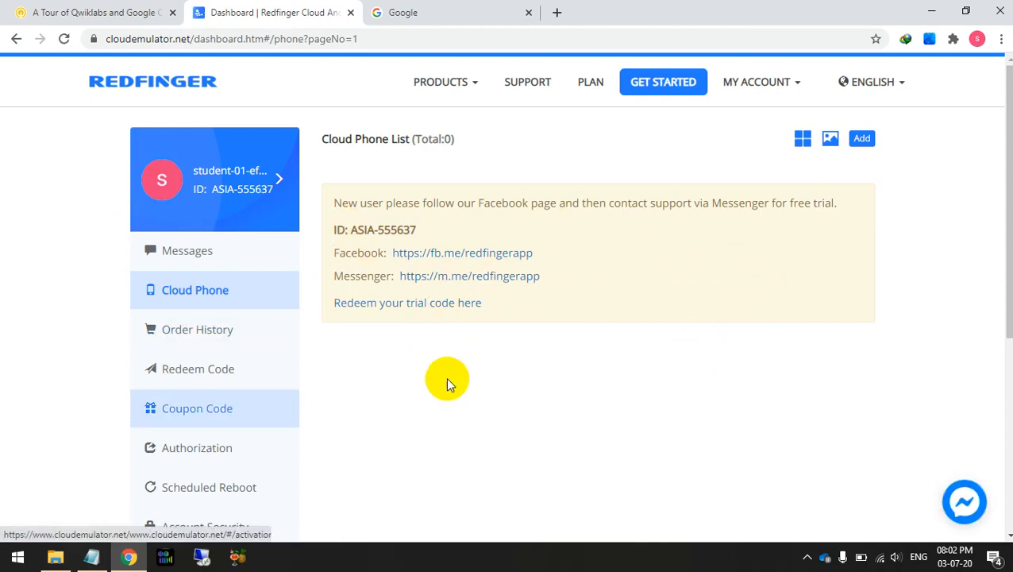
mouse_move(397, 263)
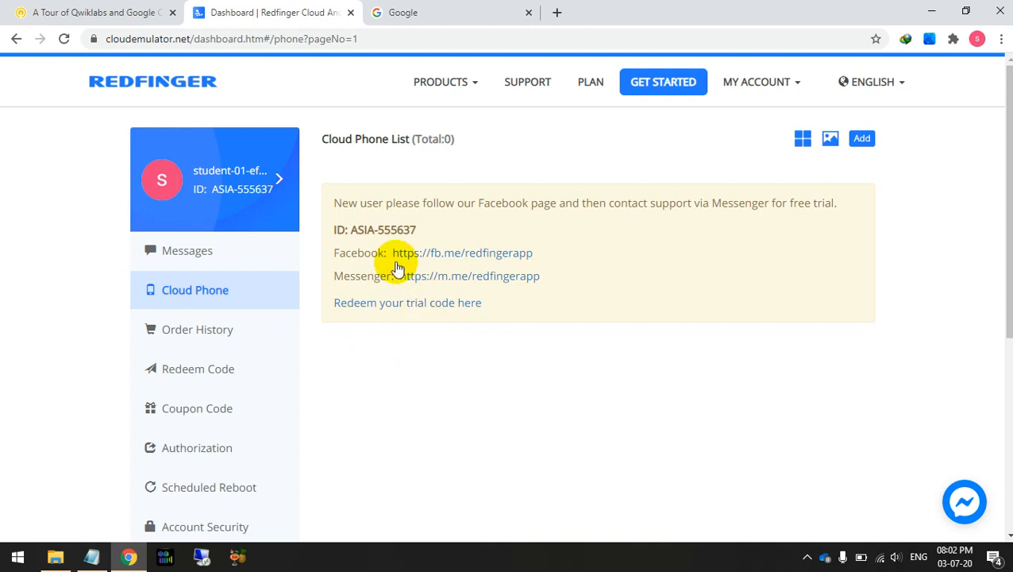
mouse_move(363, 252)
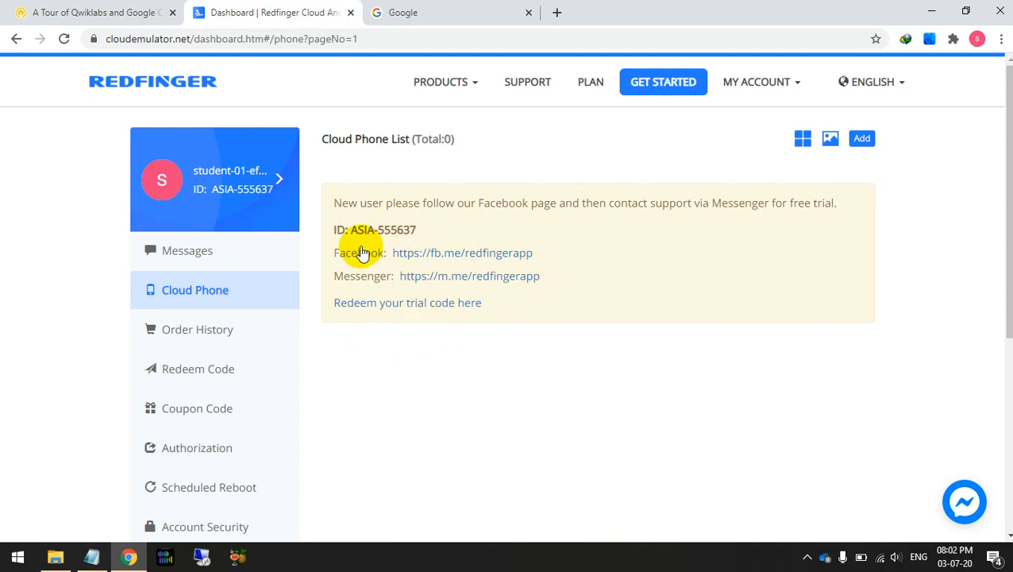
mouse_move(419, 229)
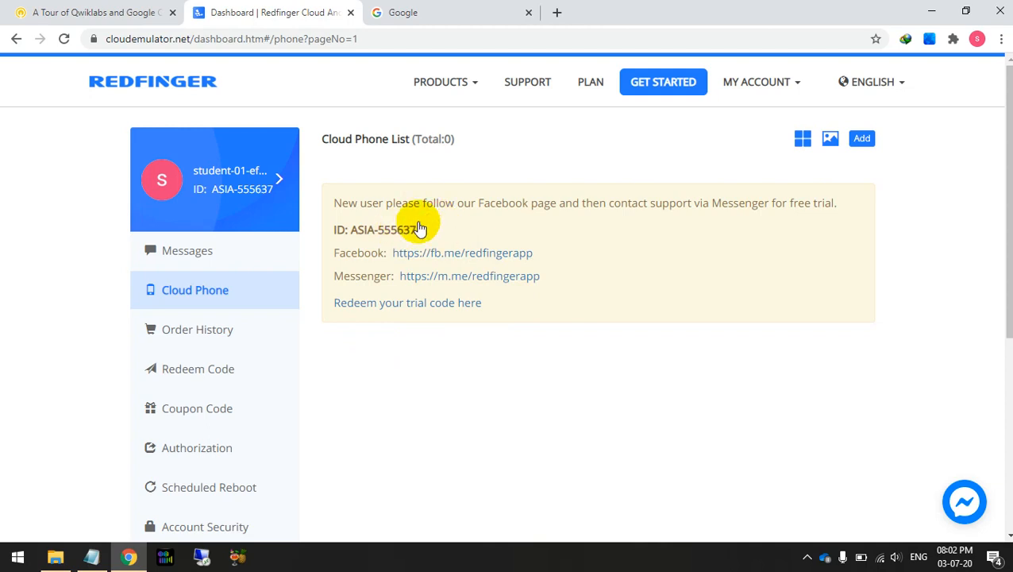
mouse_move(395, 261)
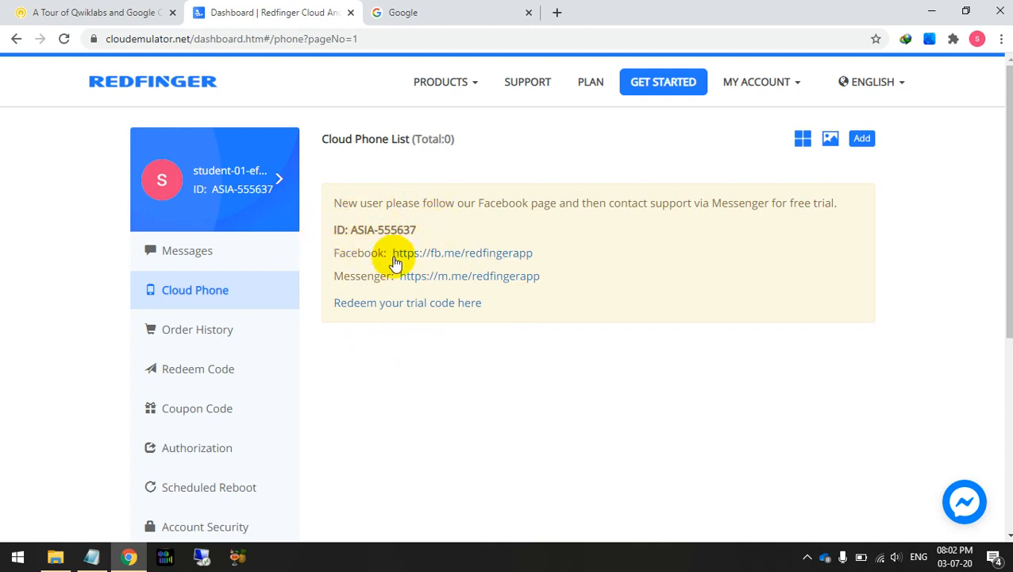
mouse_move(441, 208)
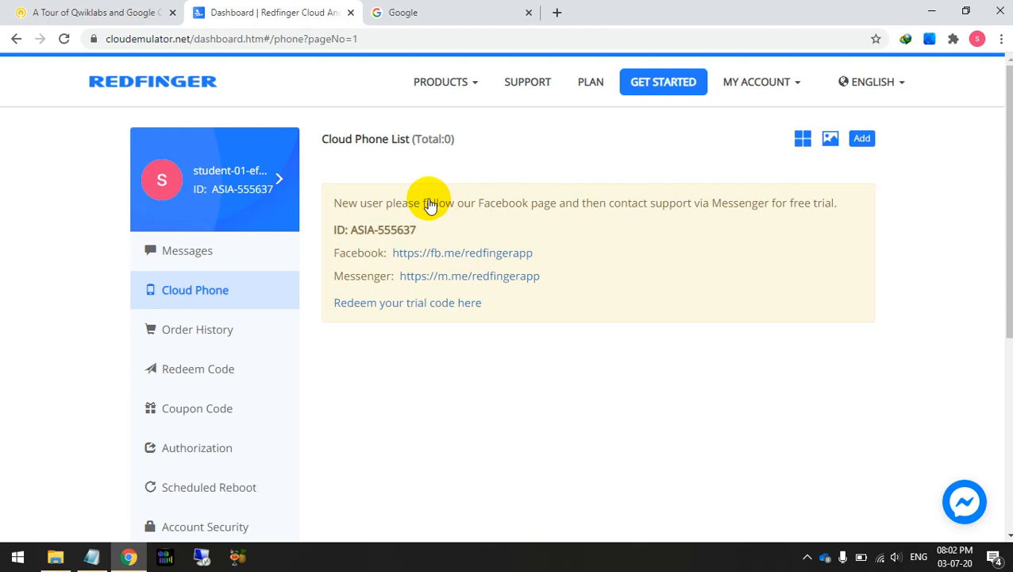
mouse_move(399, 215)
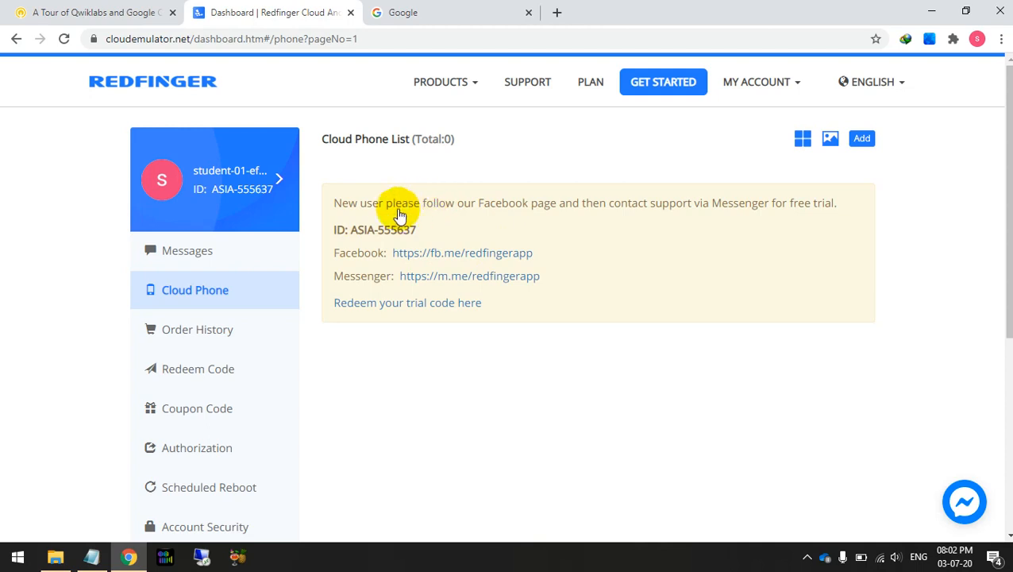
mouse_move(139, 60)
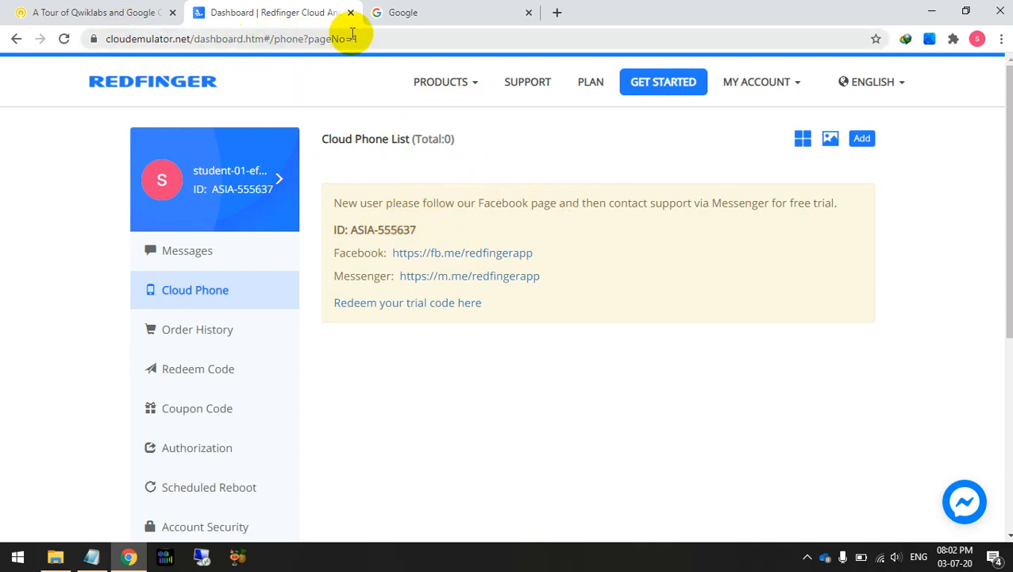
Leave the Redfinger dashboard (ID ASIA-555637) for the 'A Tour of Qwiklabs and Google Cloud' tab.
left_click(91, 12)
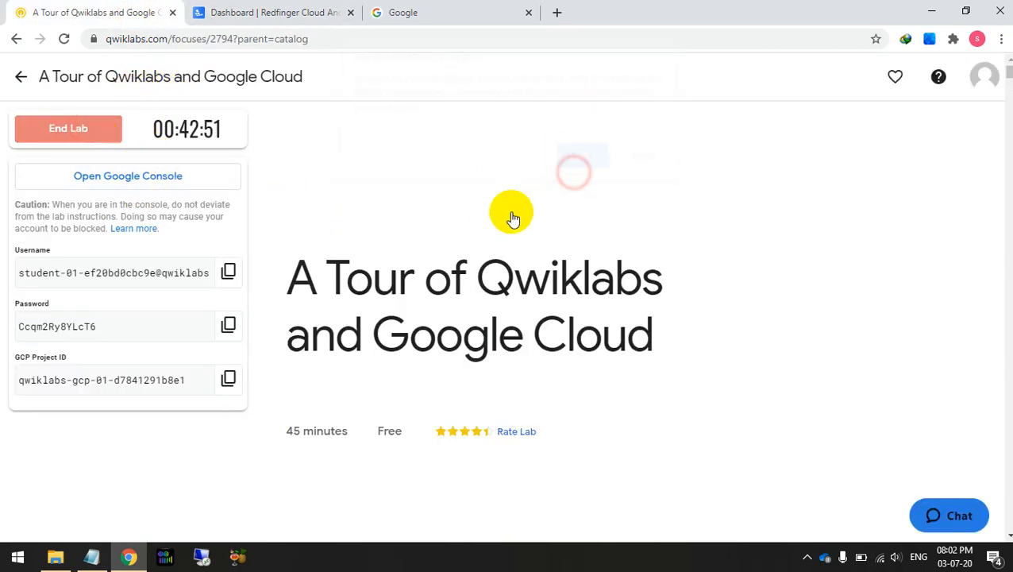
End the Qwiklabs tour lab, decline the satisfaction survey, and return to the Redfinger dashboard tab.
left_click(68, 128)
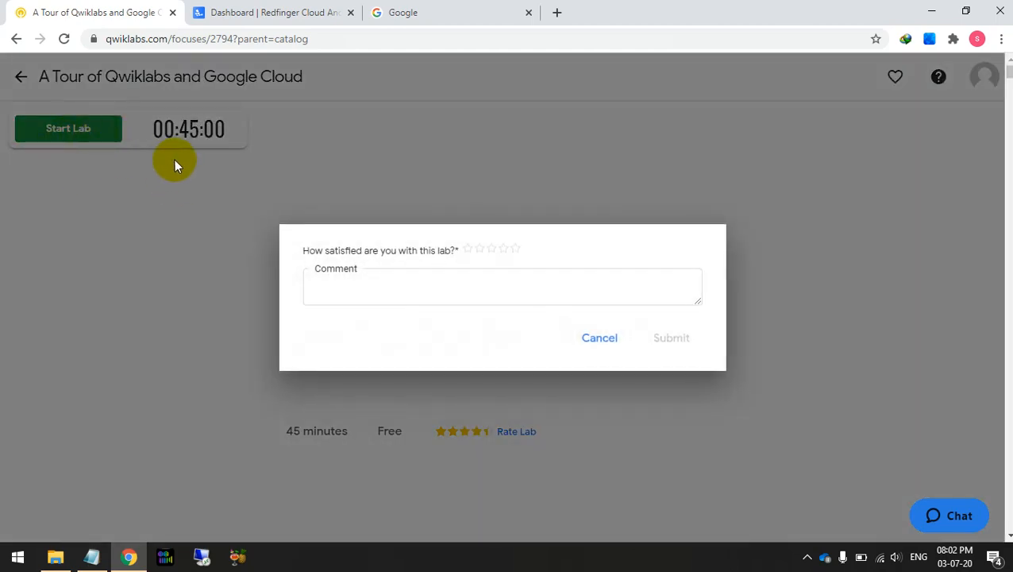
left_click(599, 338)
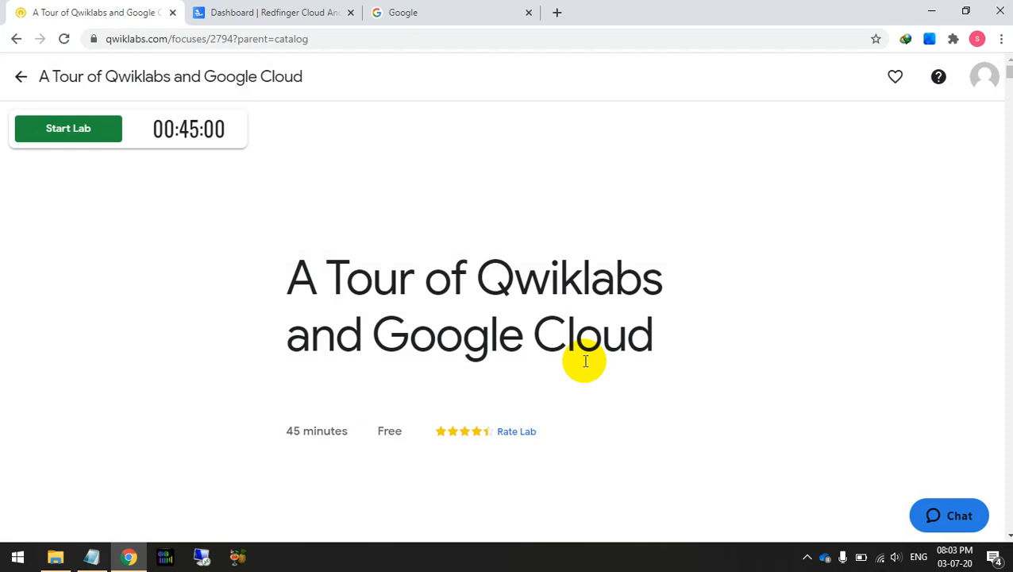
left_click(274, 13)
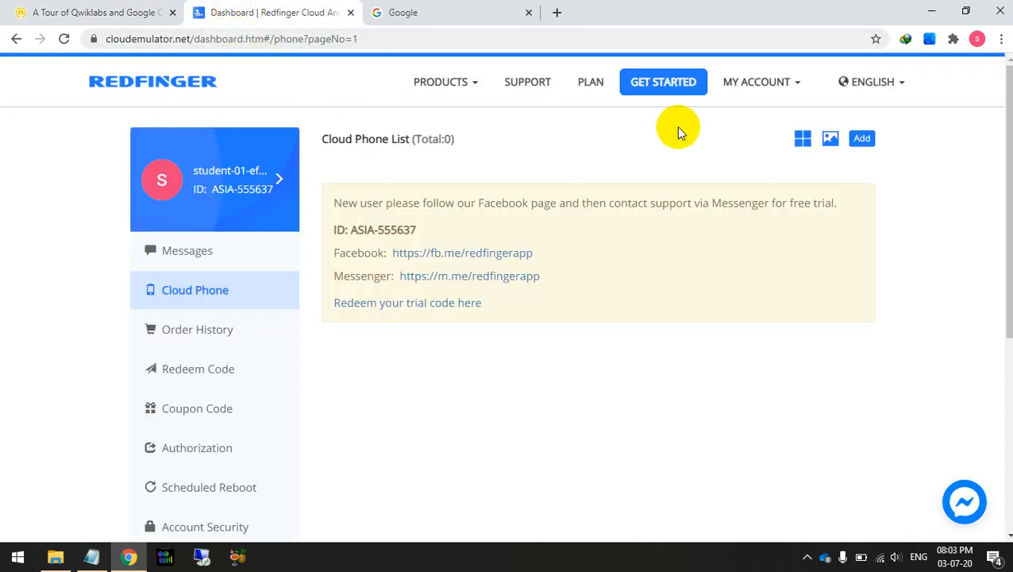
mouse_move(347, 236)
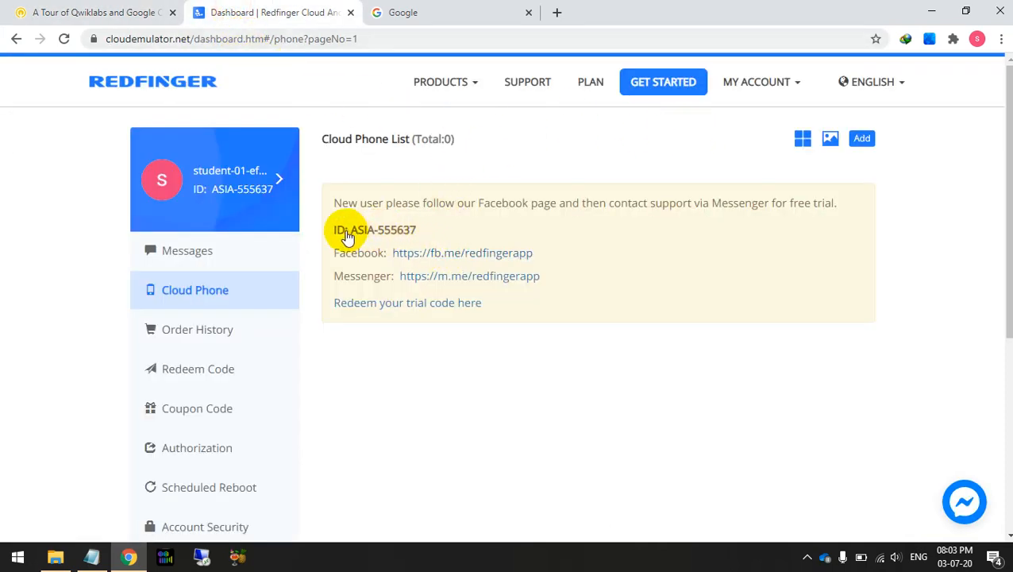
double_click(384, 230)
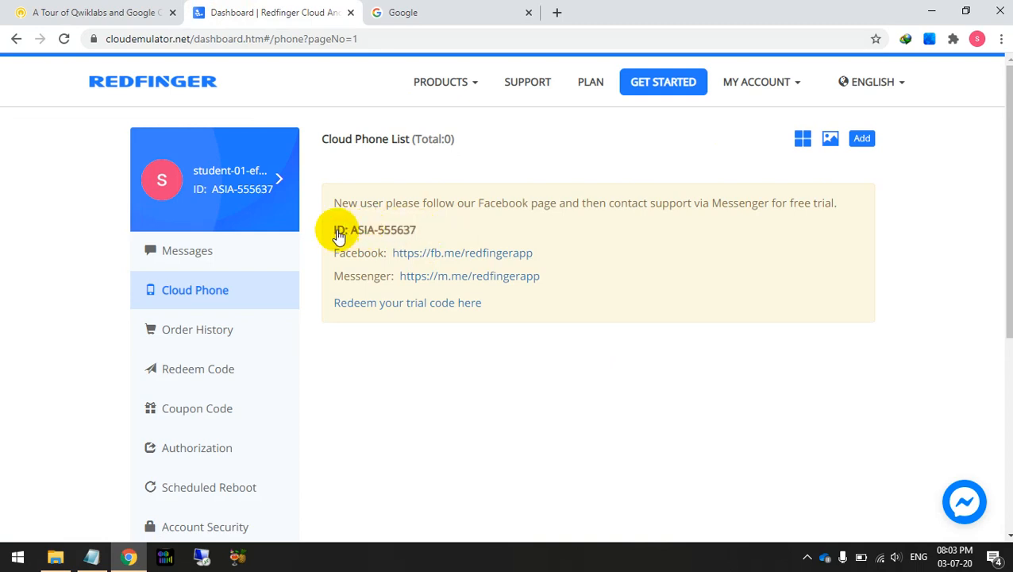
double_click(374, 229)
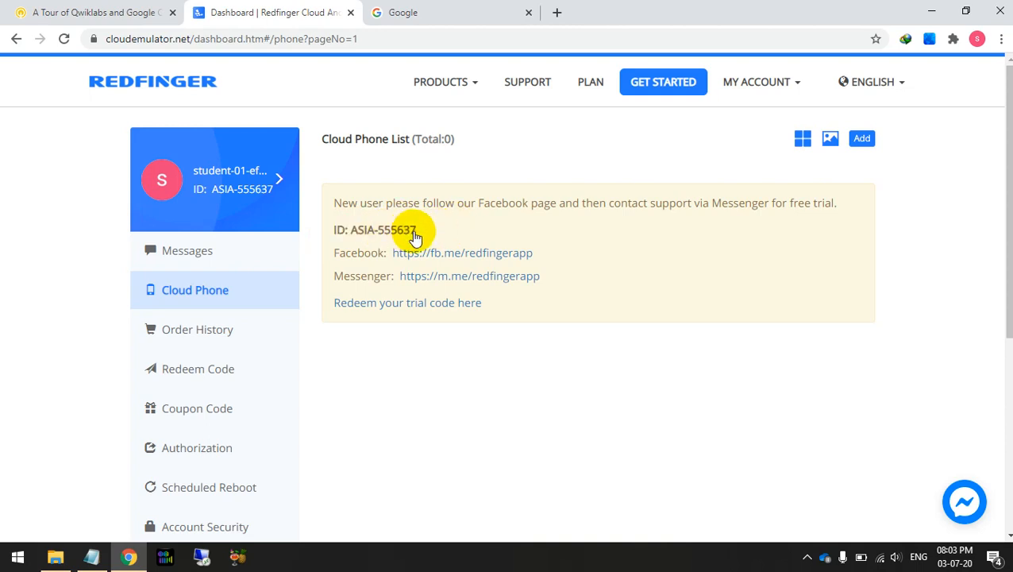
double_click(374, 229)
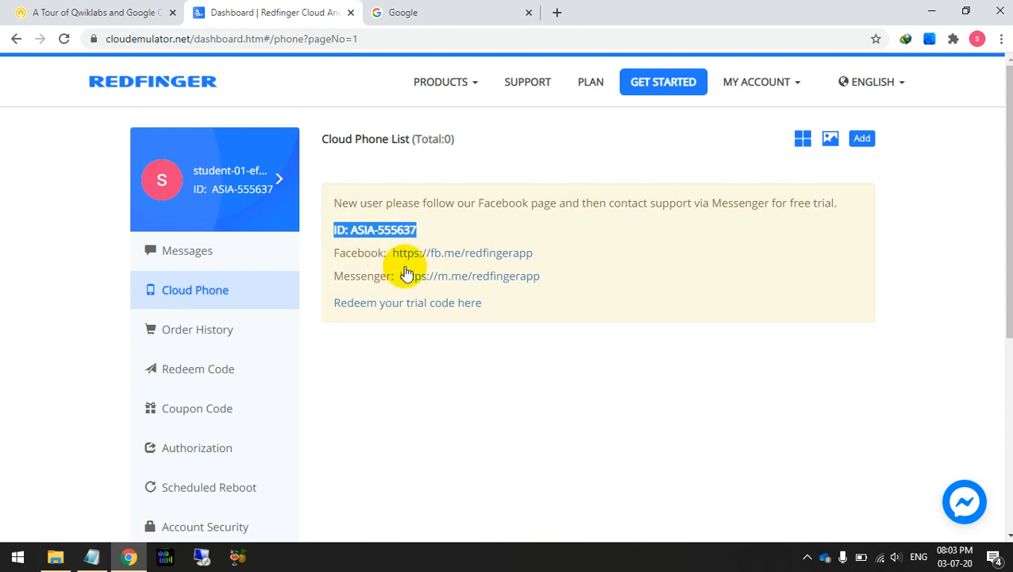
mouse_move(285, 85)
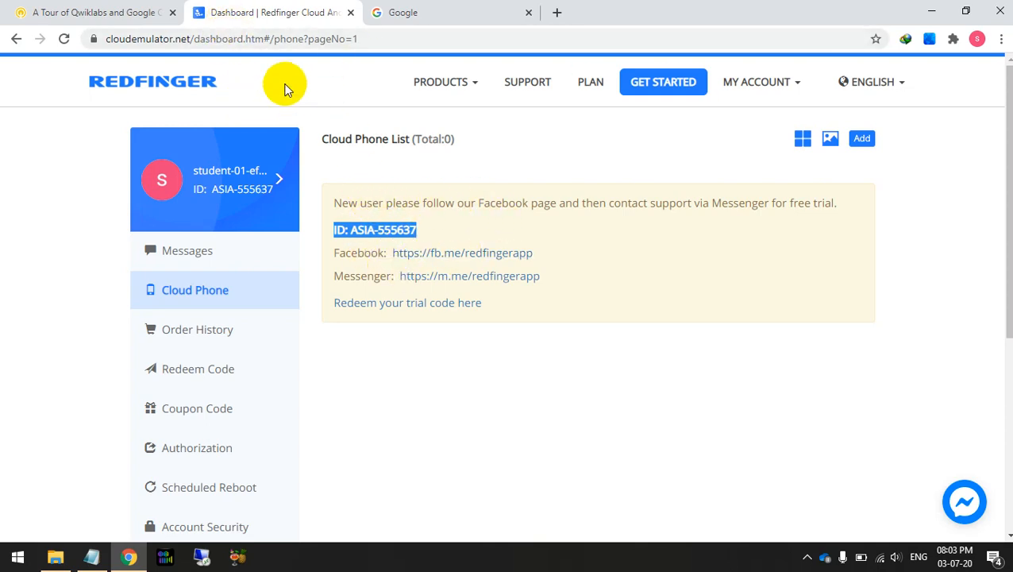
mouse_move(169, 83)
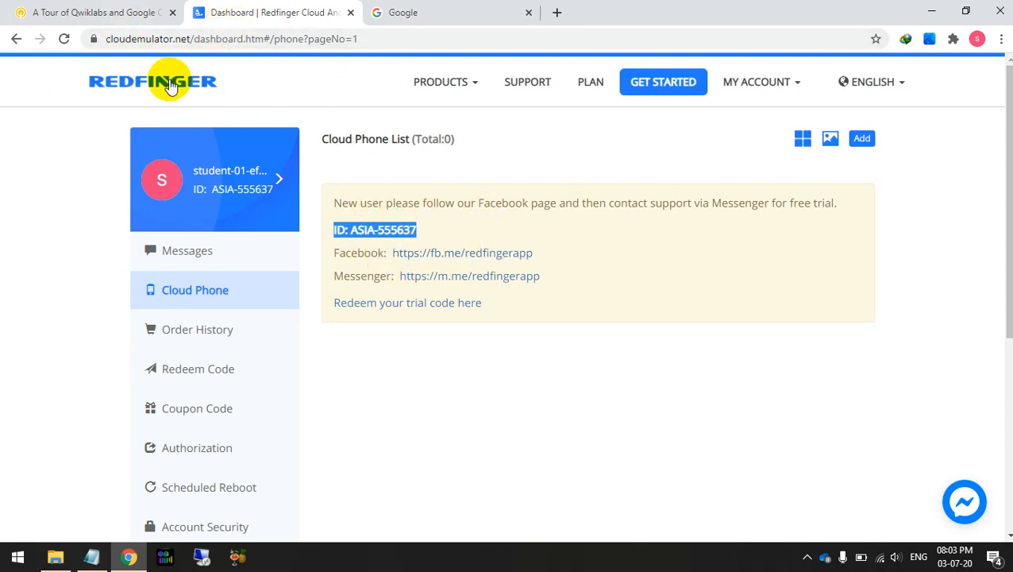
mouse_move(341, 238)
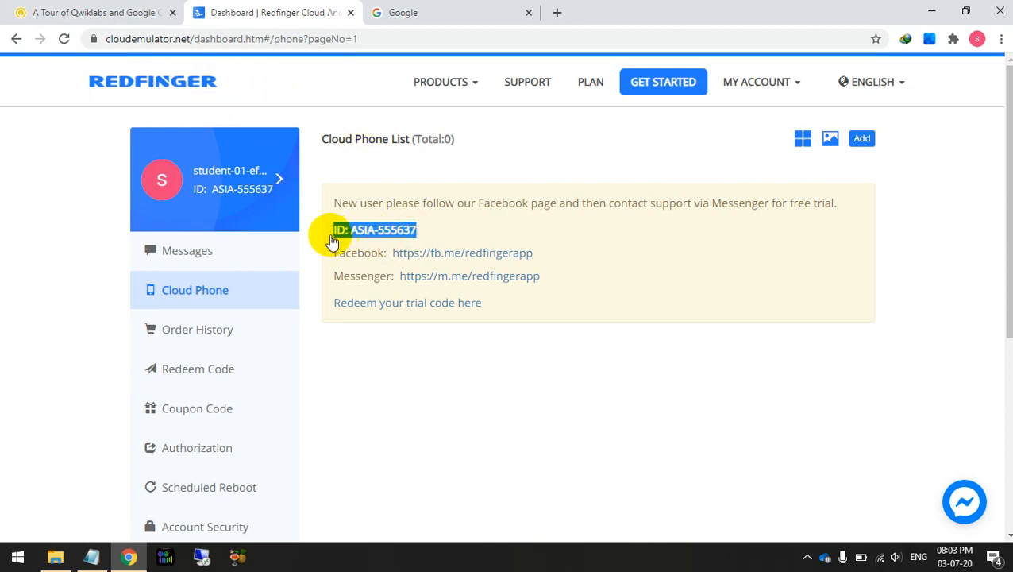
mouse_move(274, 258)
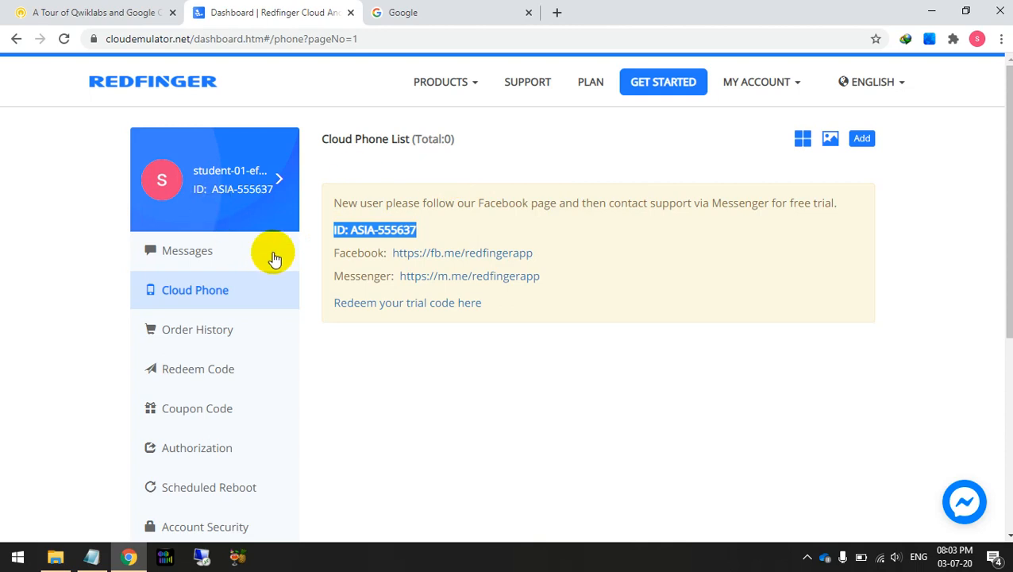
mouse_move(340, 251)
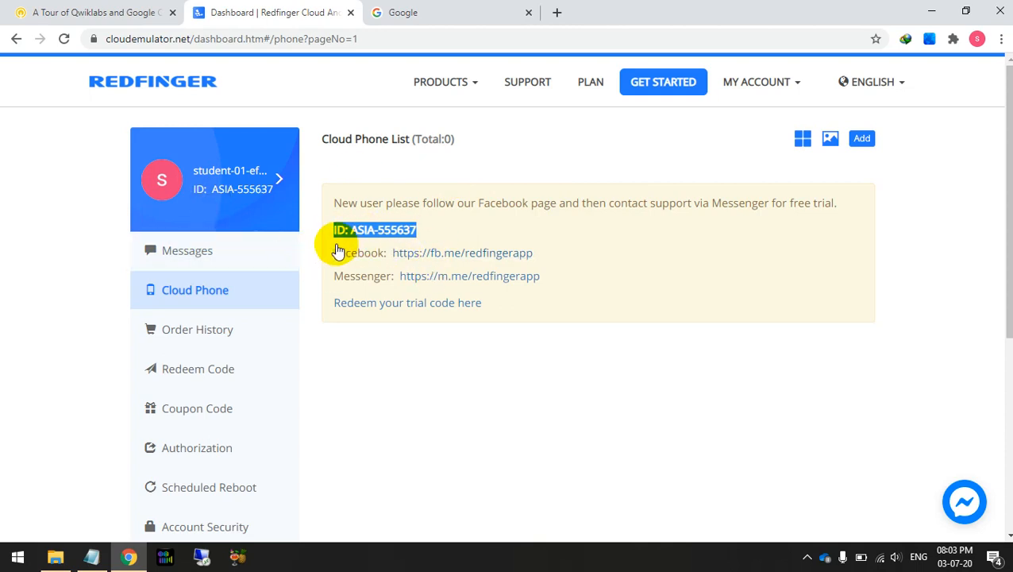
mouse_move(336, 236)
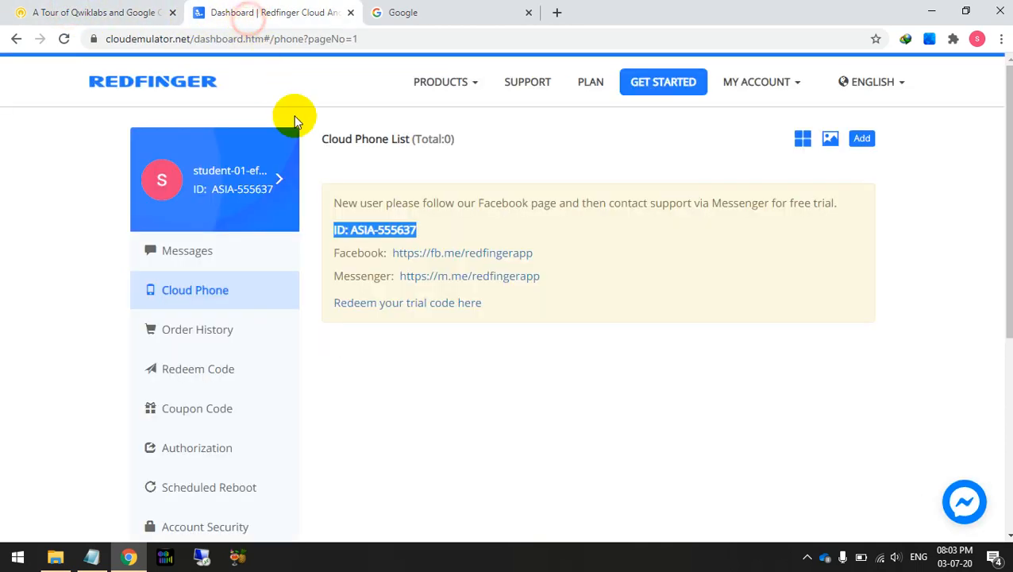
mouse_move(235, 95)
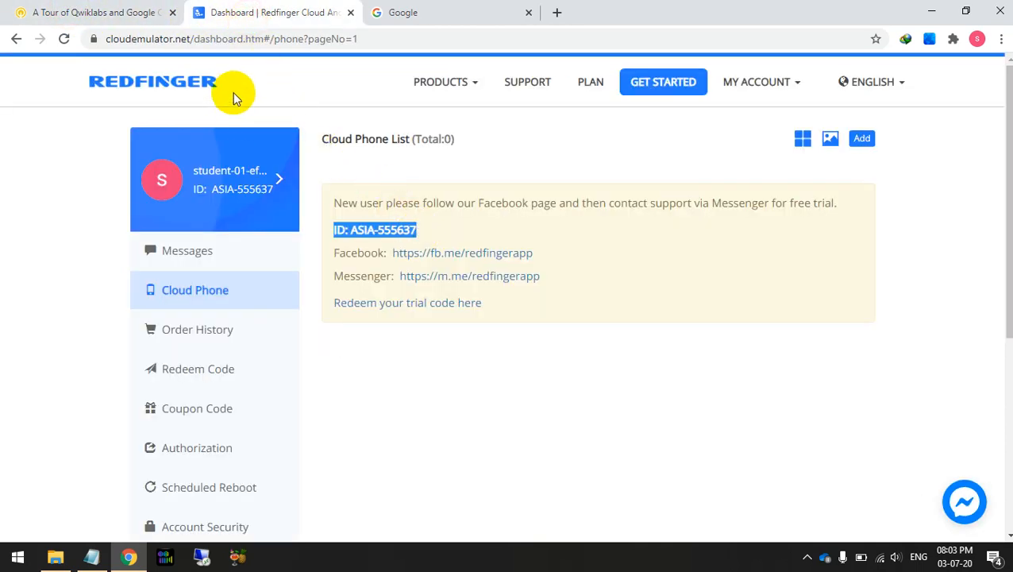
mouse_move(221, 165)
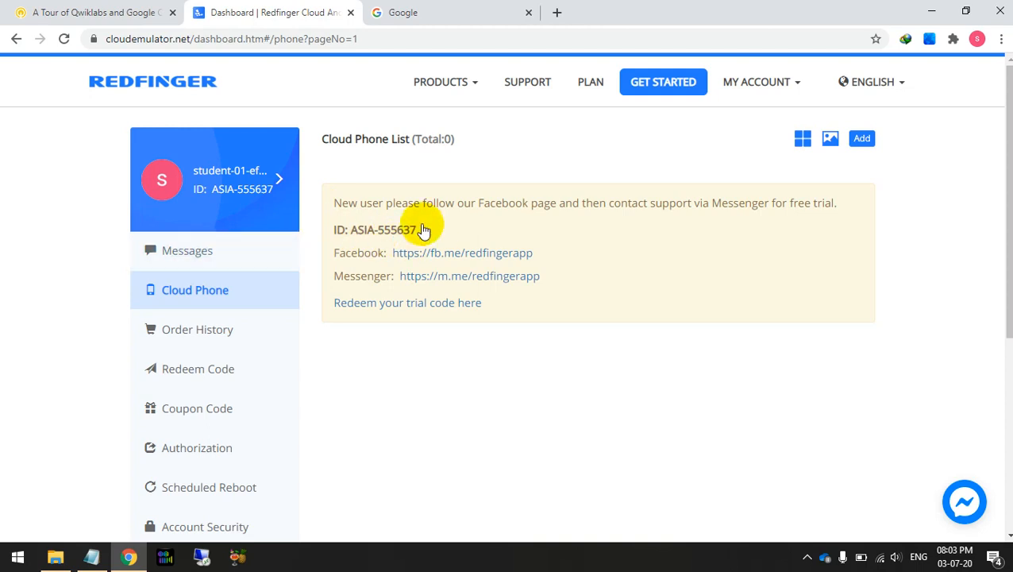
mouse_move(676, 328)
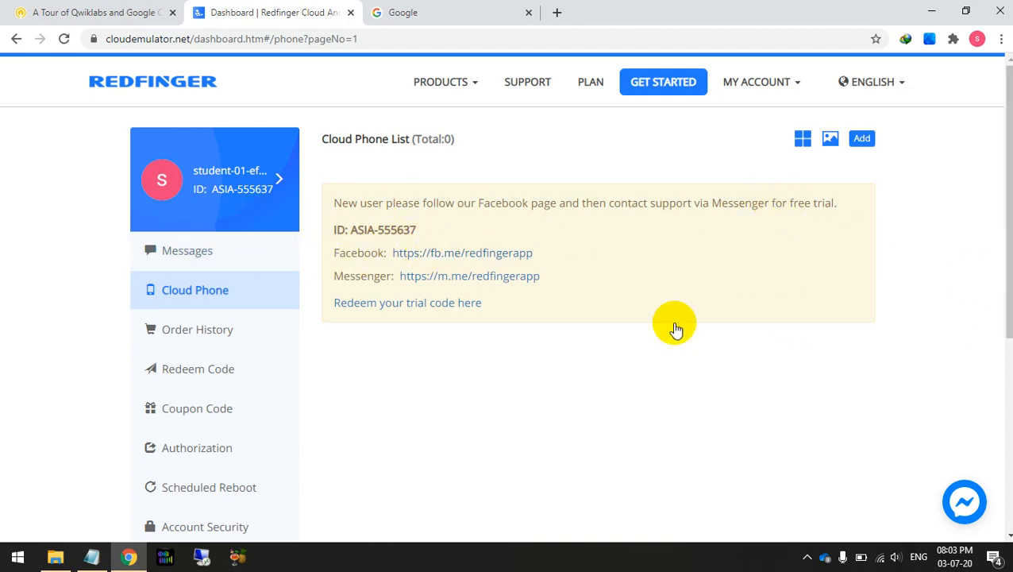
Scroll the Redfinger dashboard and reveal the hidden taskbar icons.
scroll("down", 3)
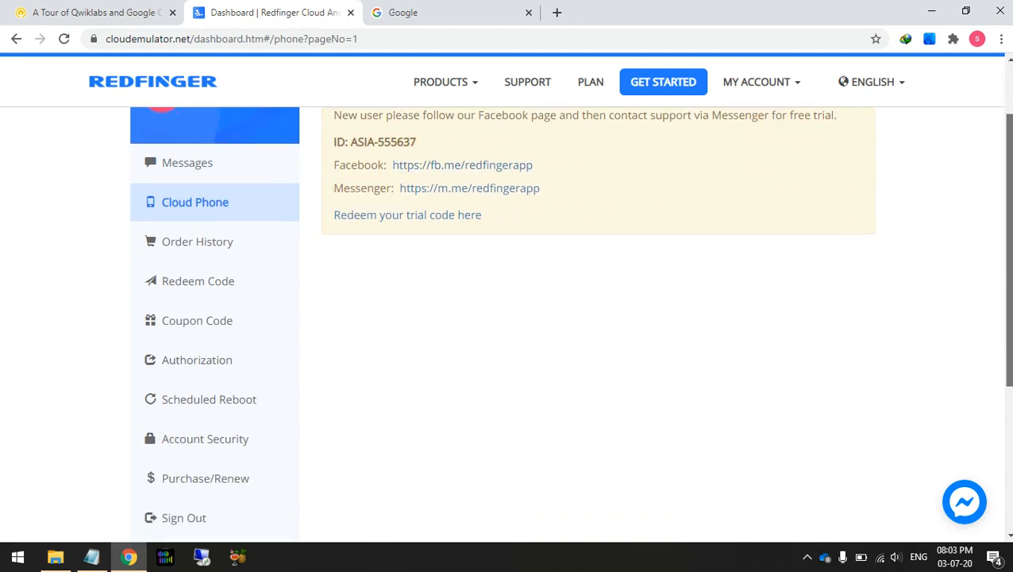
scroll("up", 3)
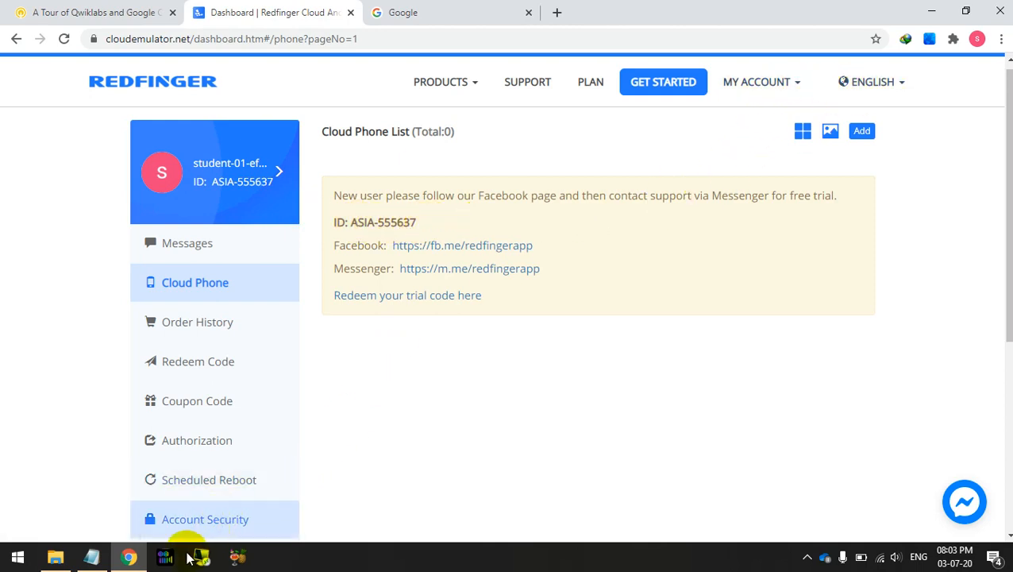
mouse_move(810, 557)
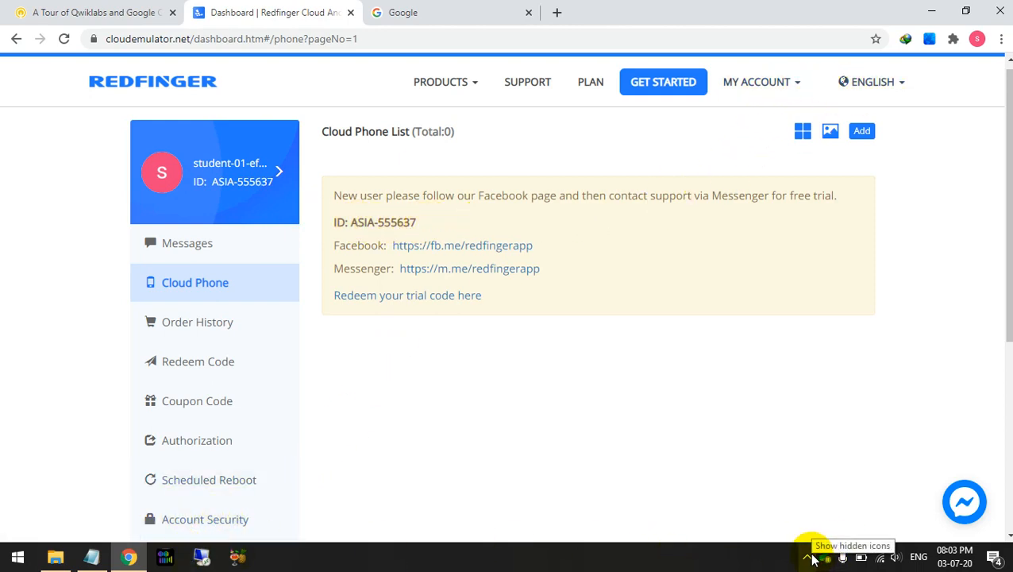
left_click(809, 556)
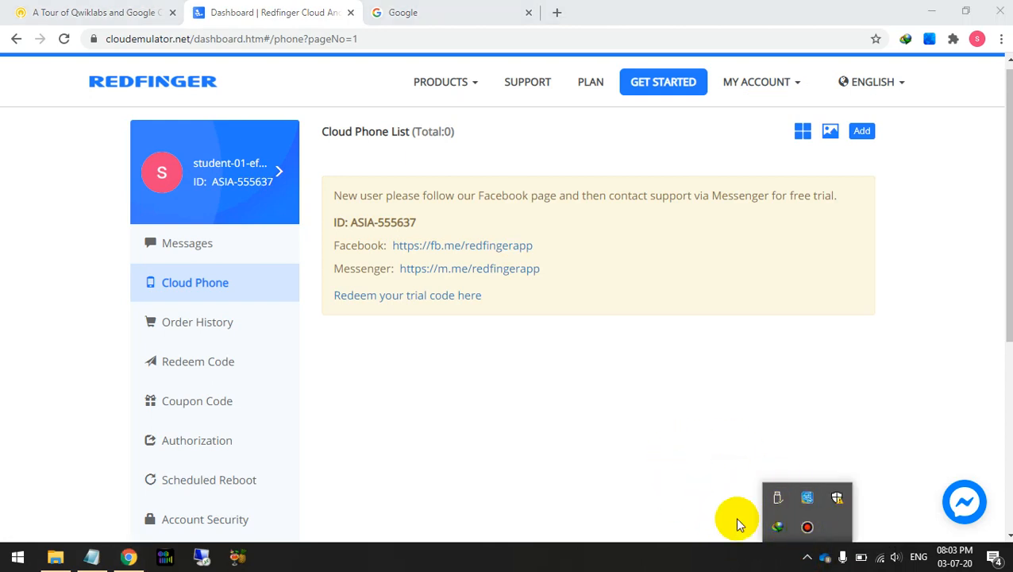